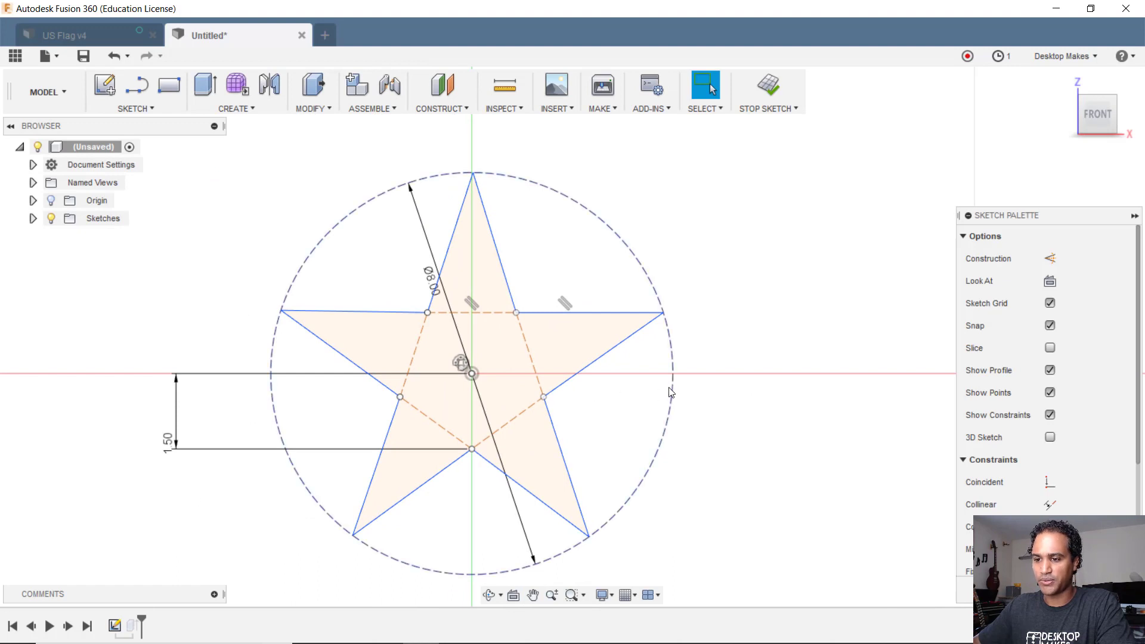
Finish the star sketch, extrude it, then review the US Flag v4 model's stars.
left_click(763, 86)
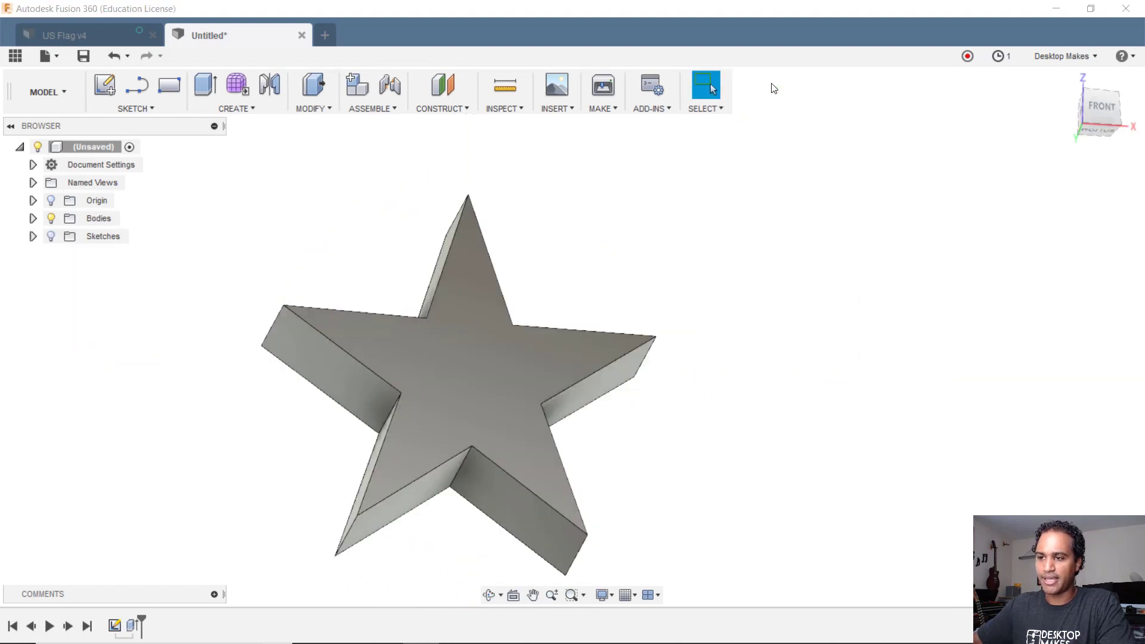
left_click(73, 36)
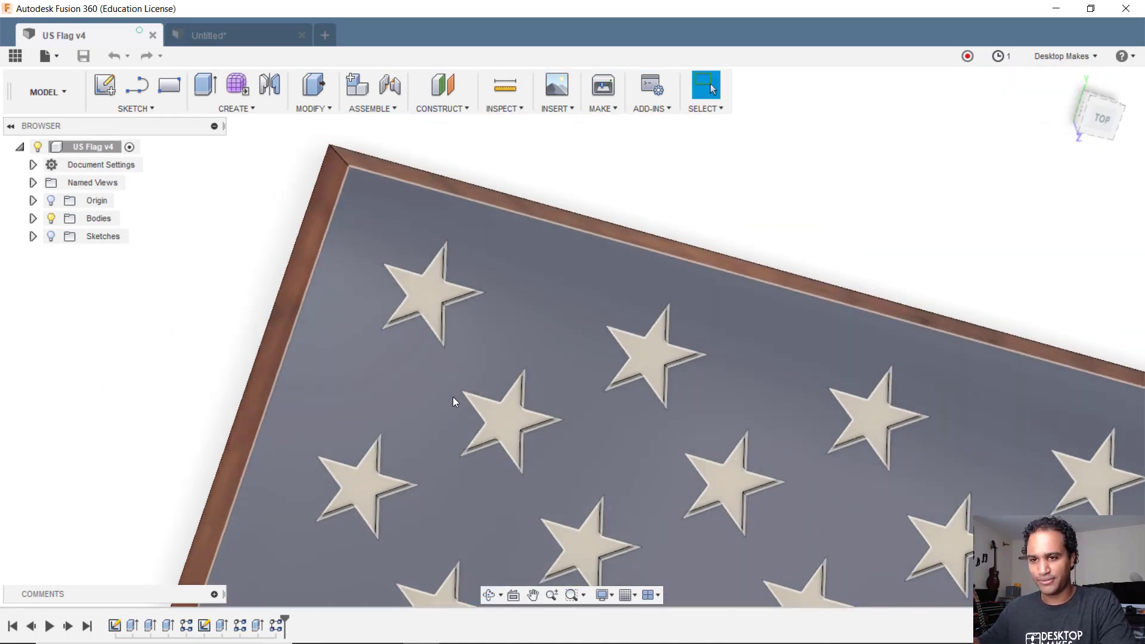
left_click(236, 36)
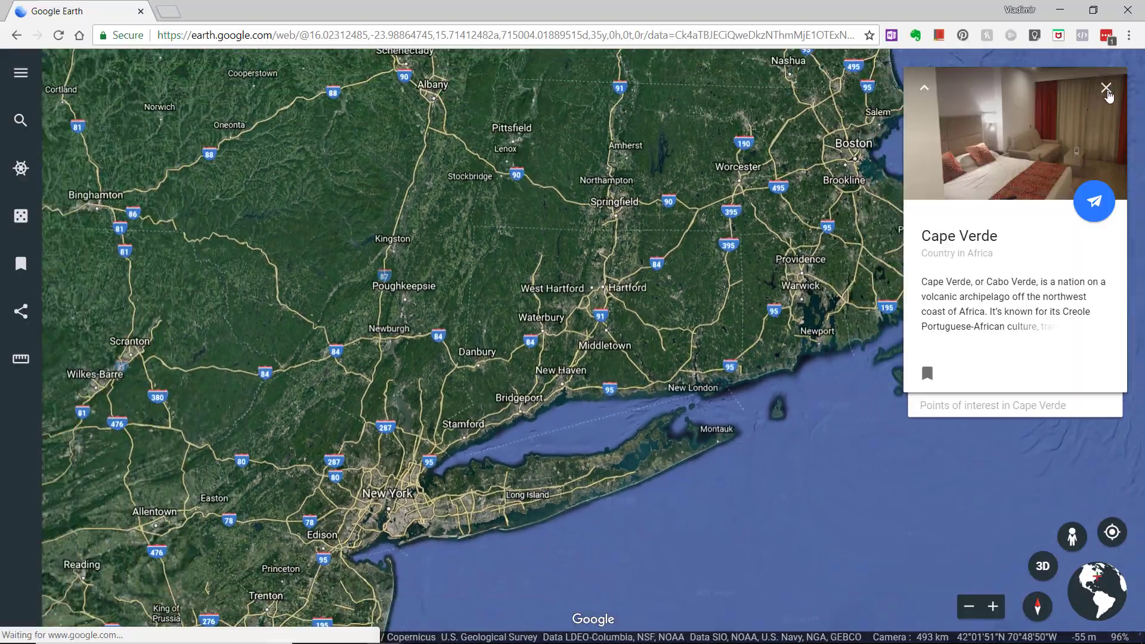
Close the Cape Verde info card, zoom out and spin the globe to the Atlantic.
left_click(1107, 88)
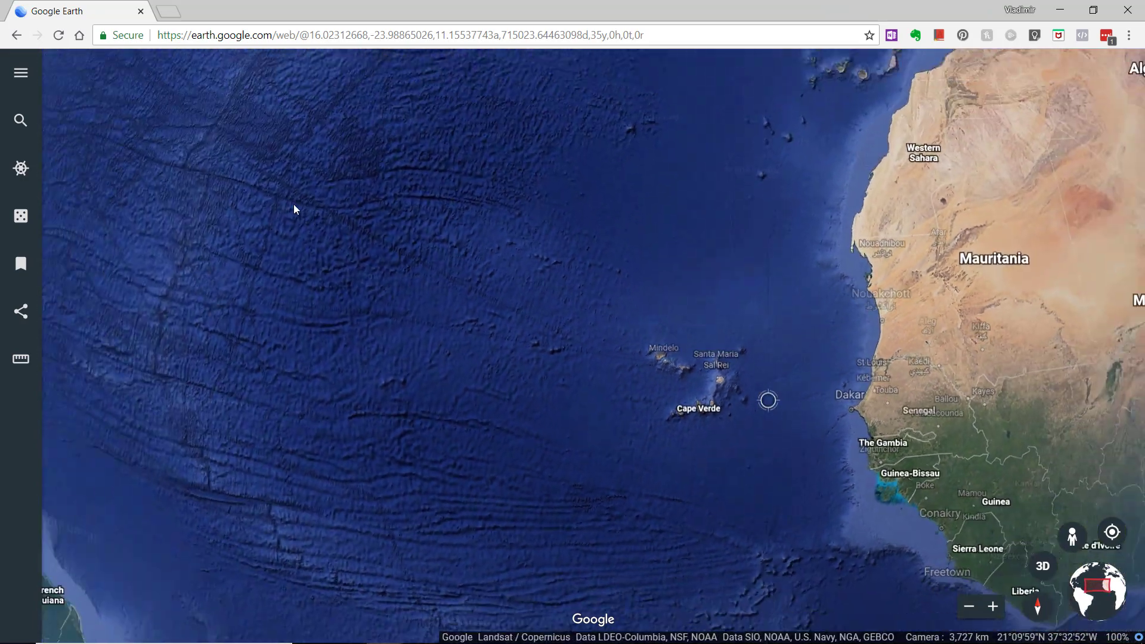
scroll("down", 3)
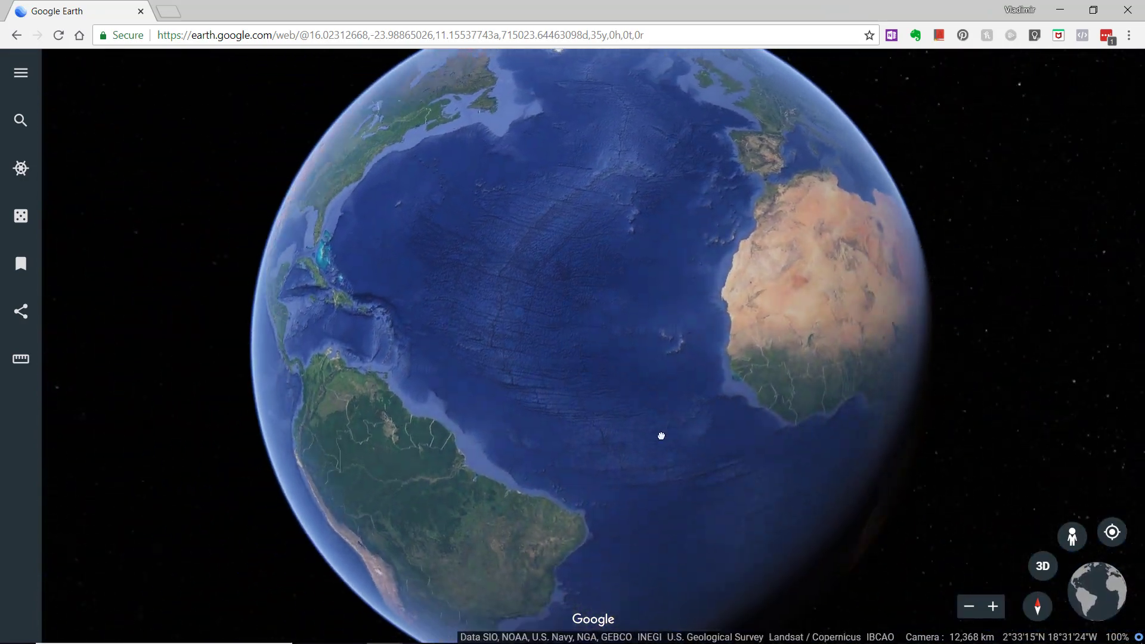
left_click_drag(661, 436, 406, 339)
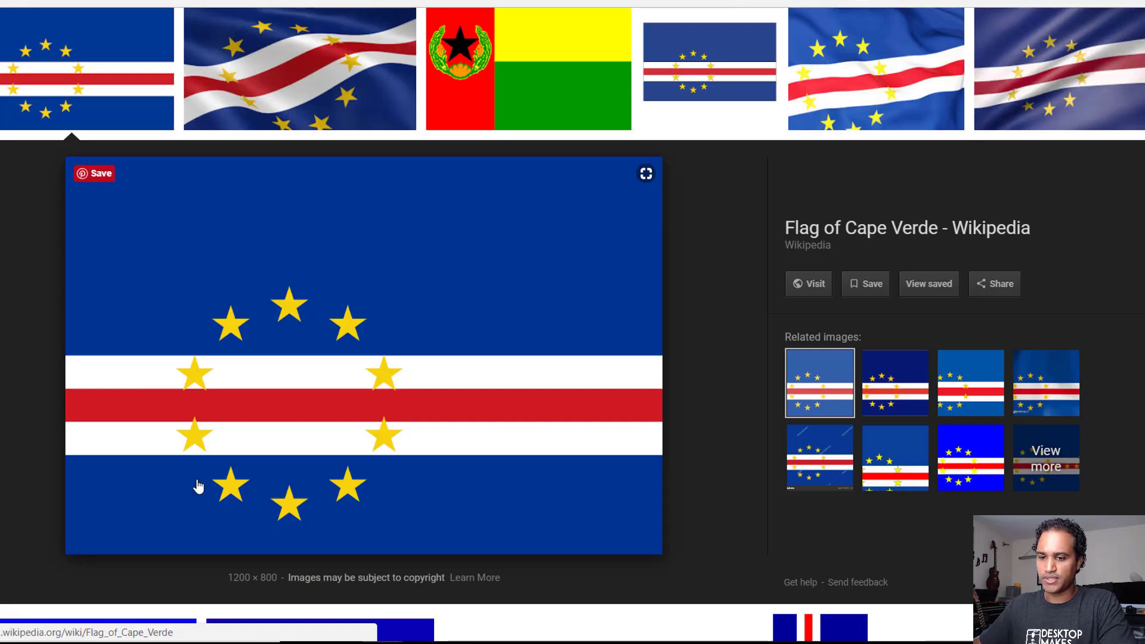
mouse_move(270, 305)
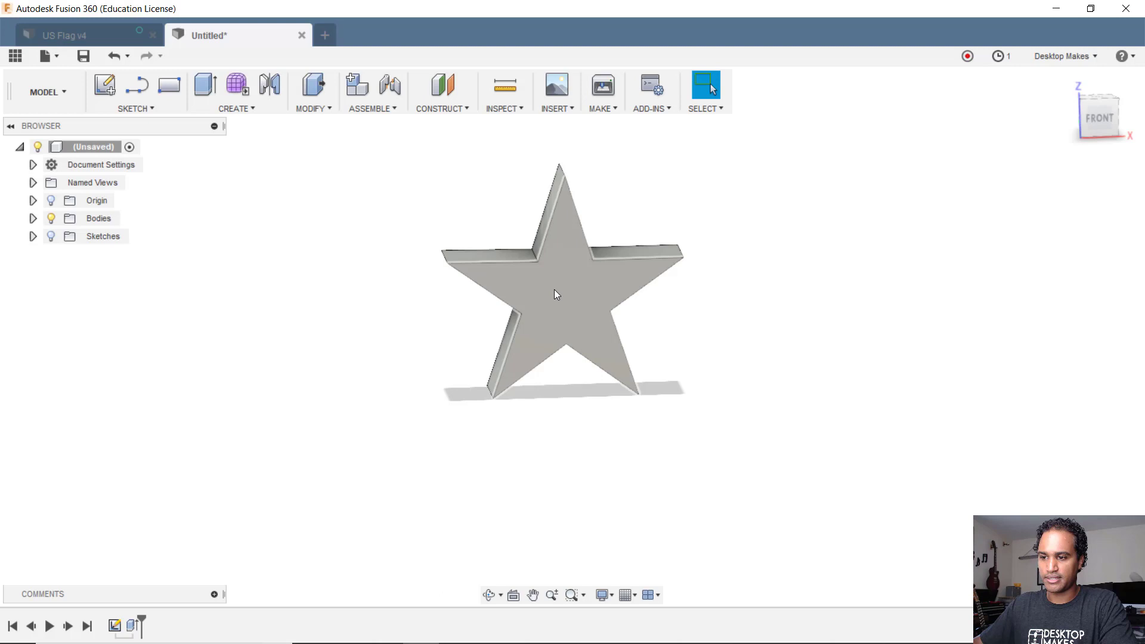
Sketch a center-diameter construction circle on the front plane, topping at the star's centre.
left_click(136, 108)
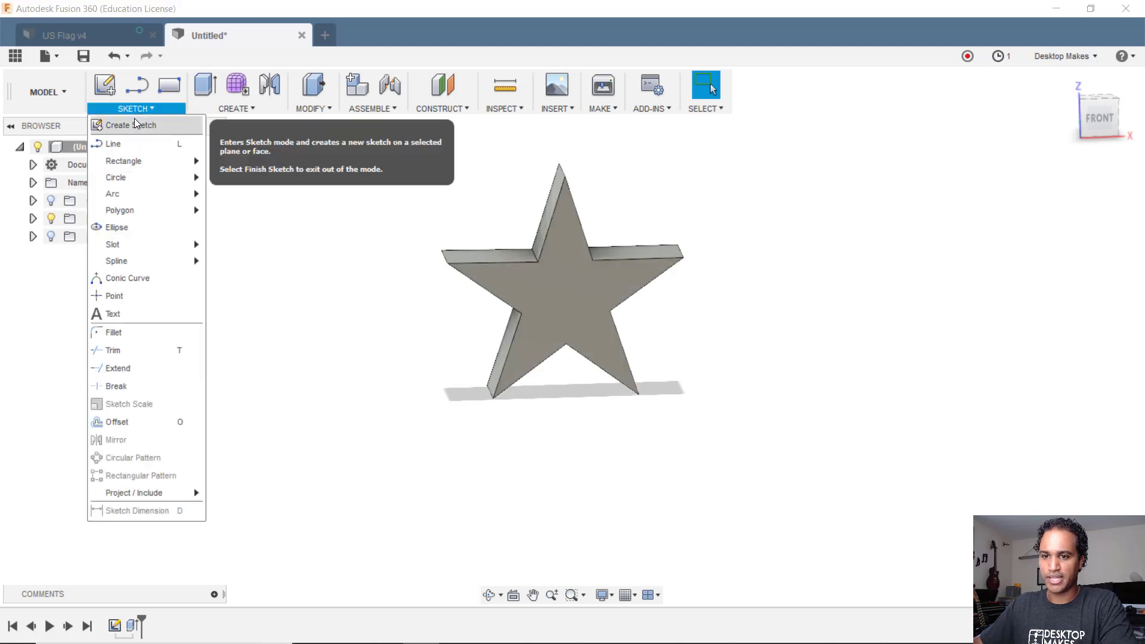
left_click(130, 124)
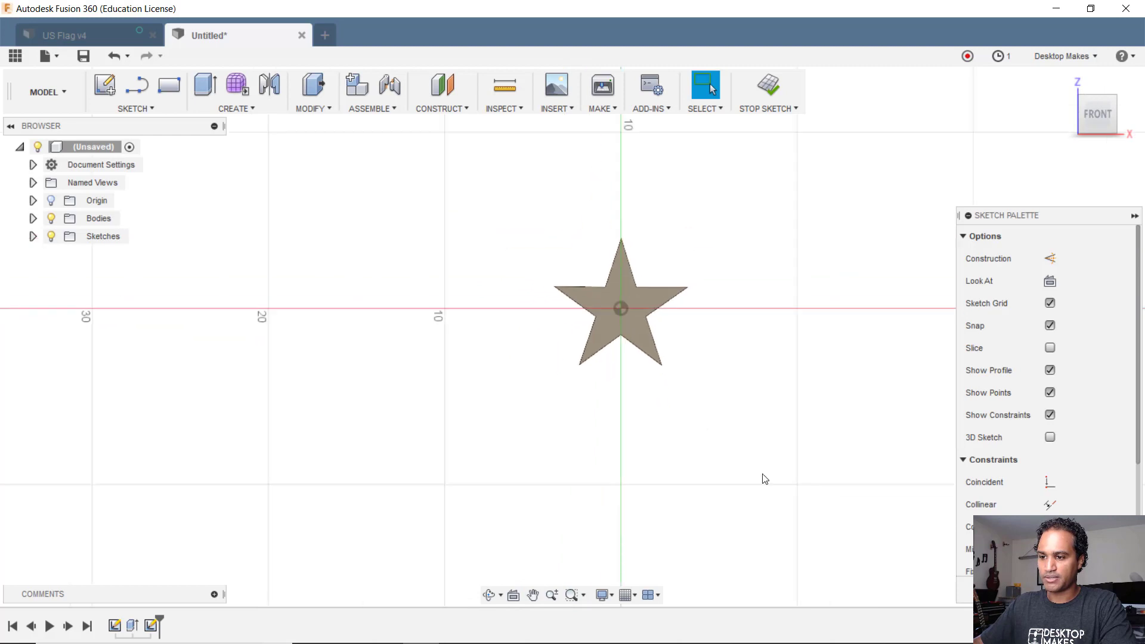
left_click(136, 108)
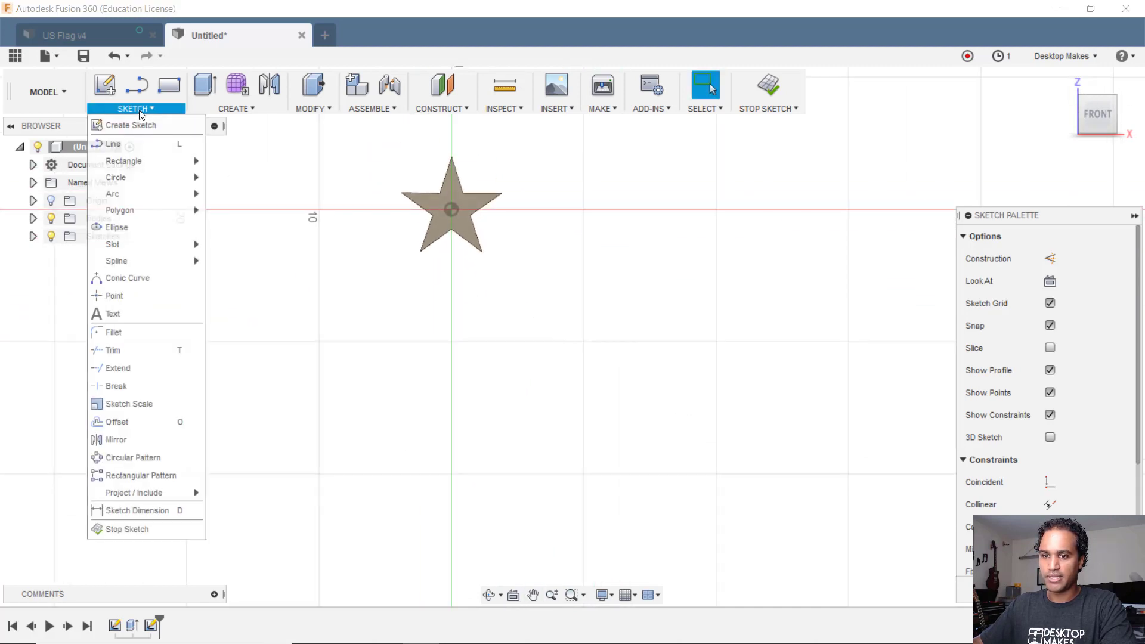
mouse_move(115, 176)
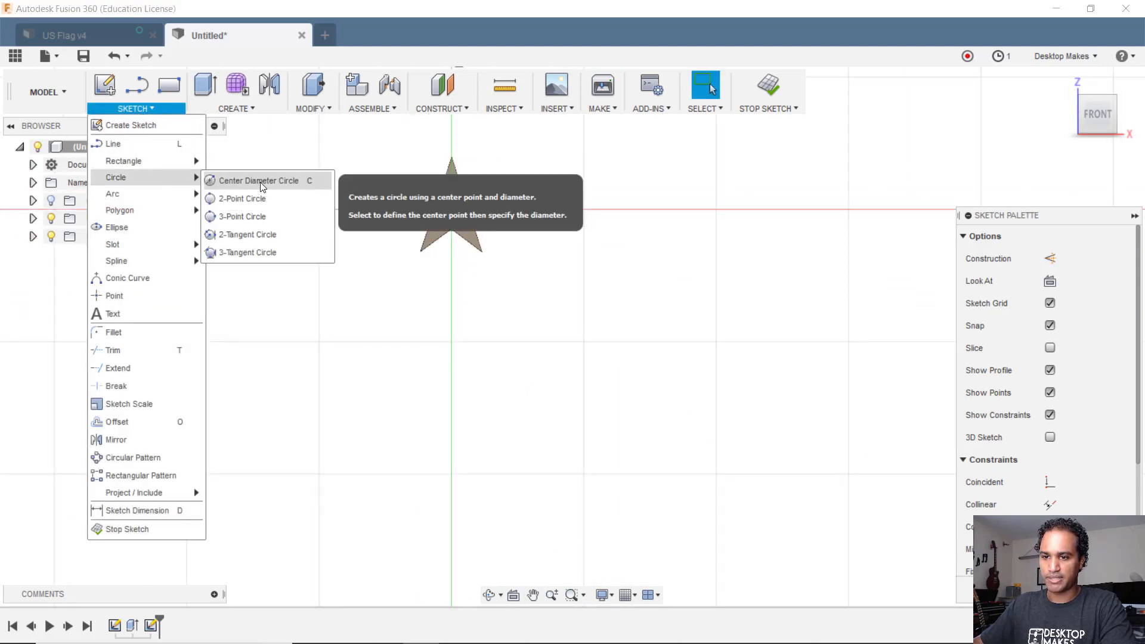
left_click(257, 180)
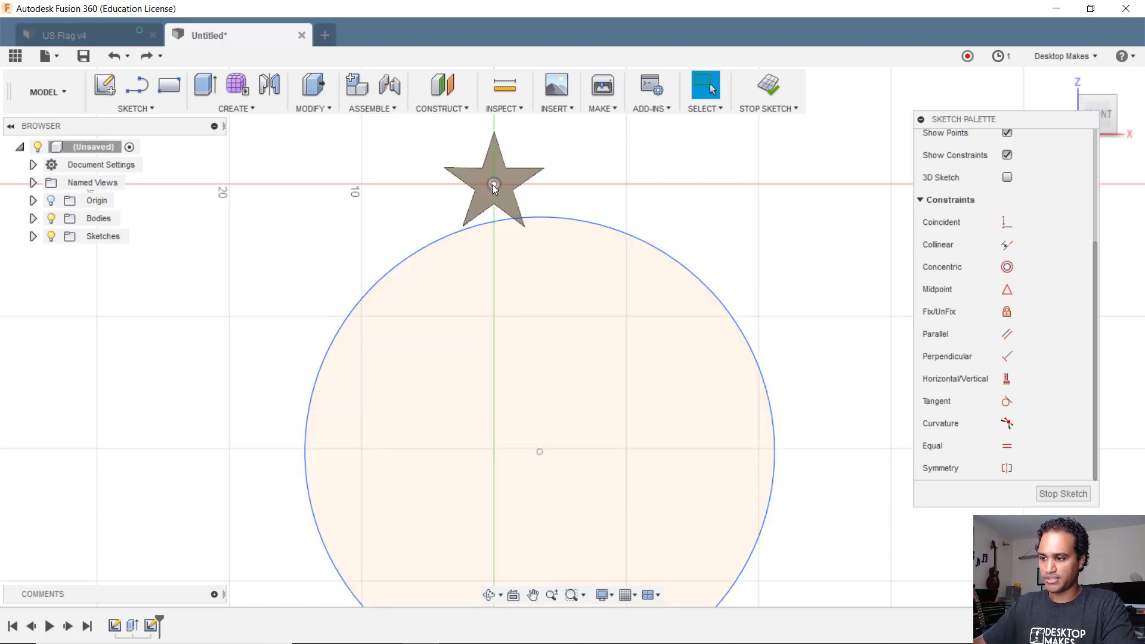
mouse_move(1006, 378)
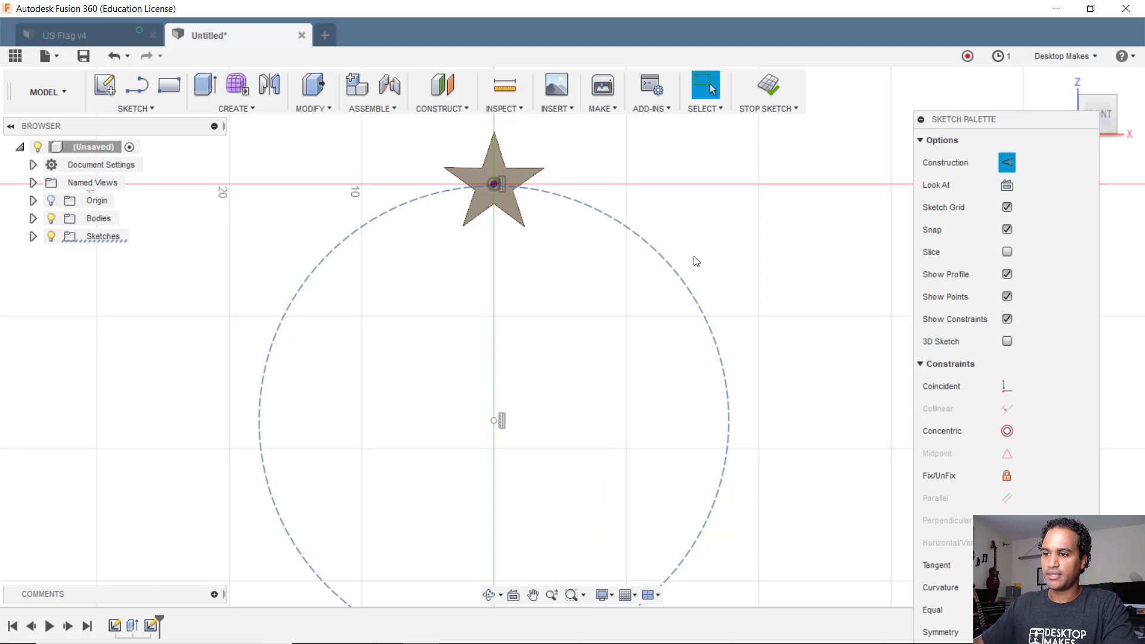
left_click(768, 85)
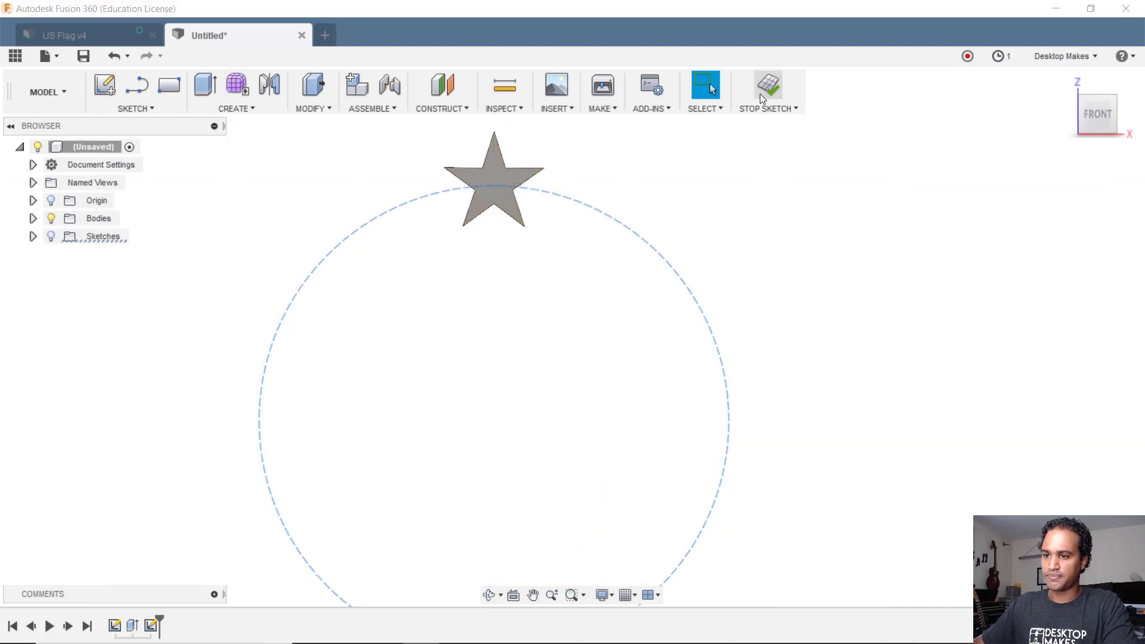
Circular-pattern the star body around the circle's centre axis with quantity 10.
left_click(767, 86)
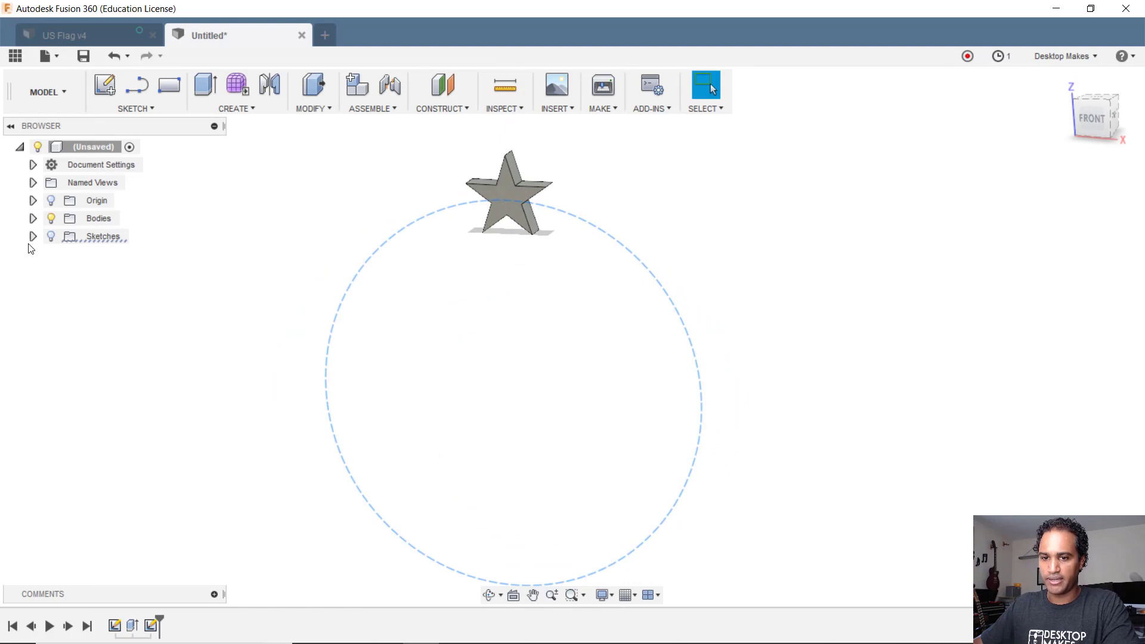
left_click(33, 236)
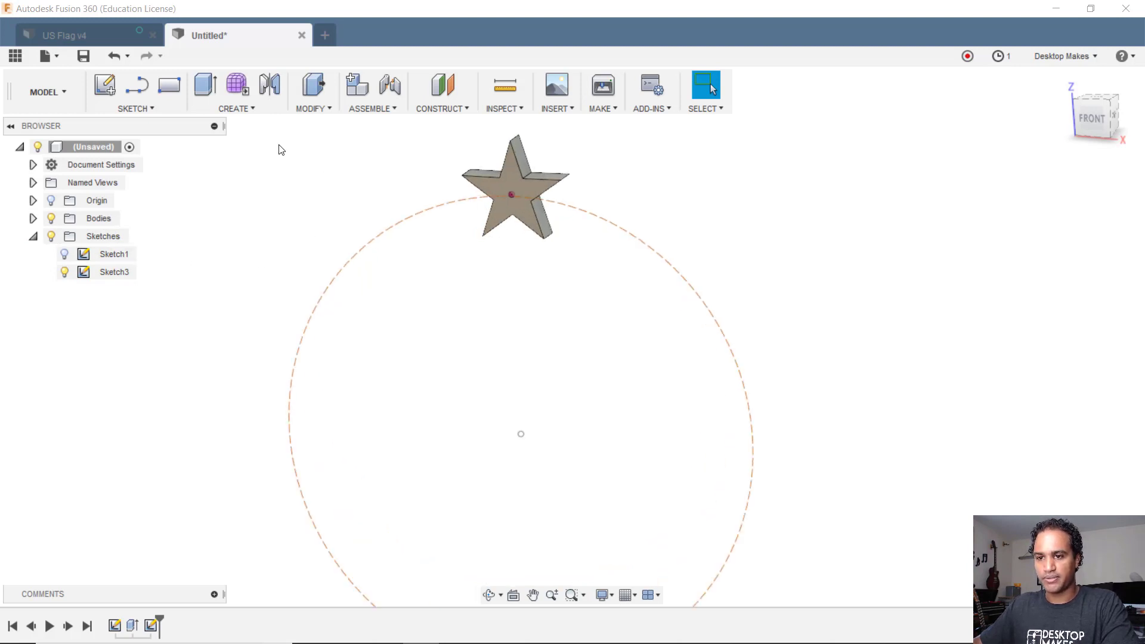
left_click(236, 93)
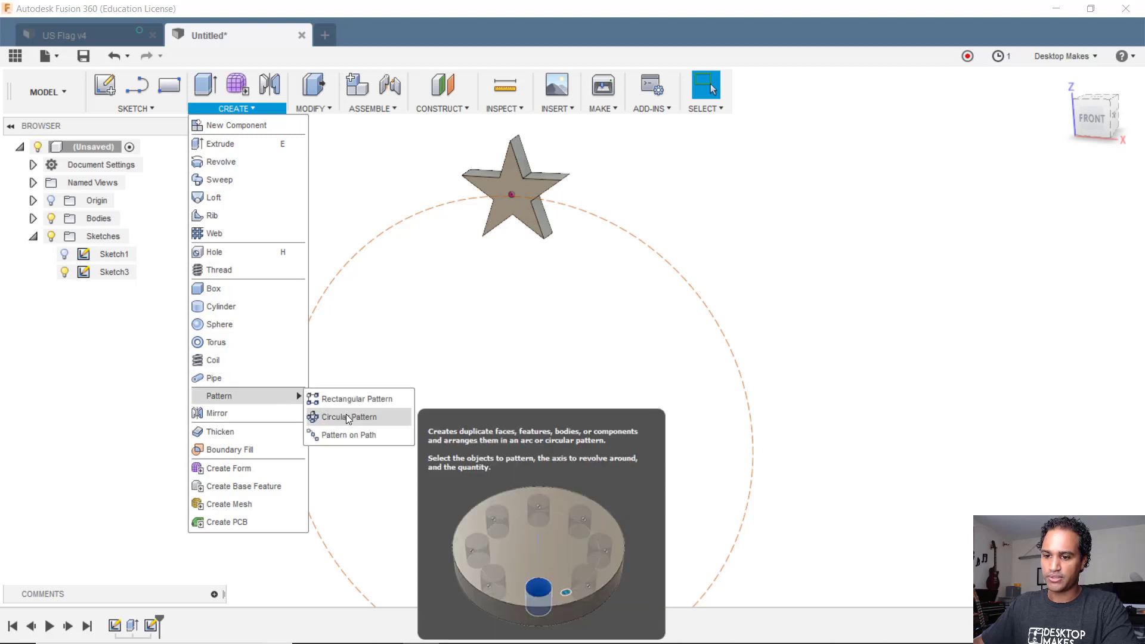
left_click(346, 416)
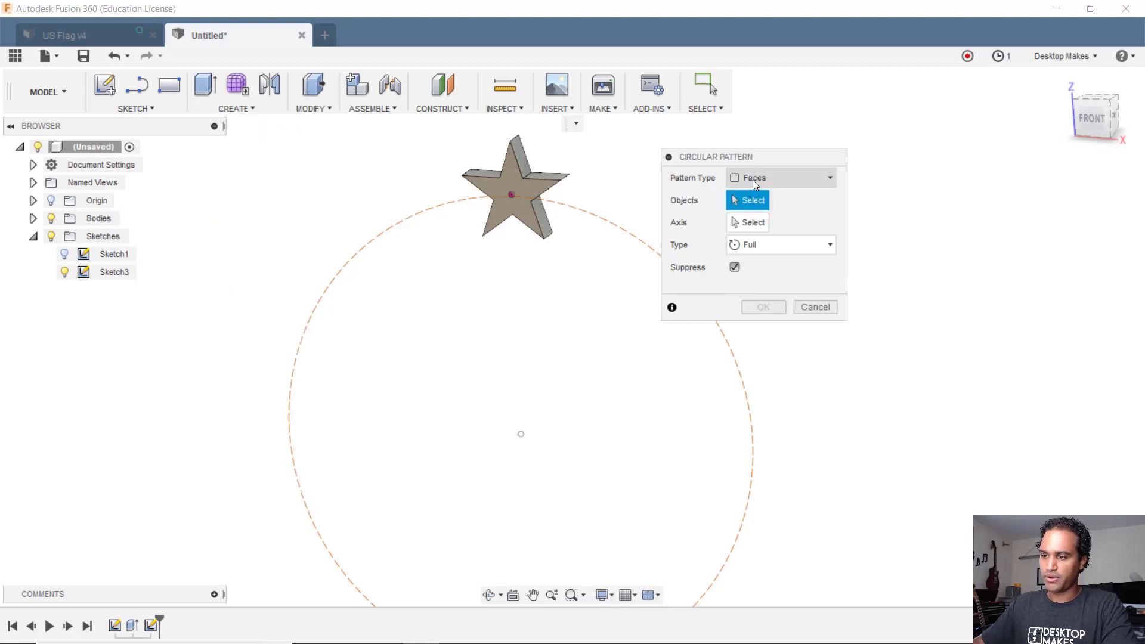
left_click(780, 177)
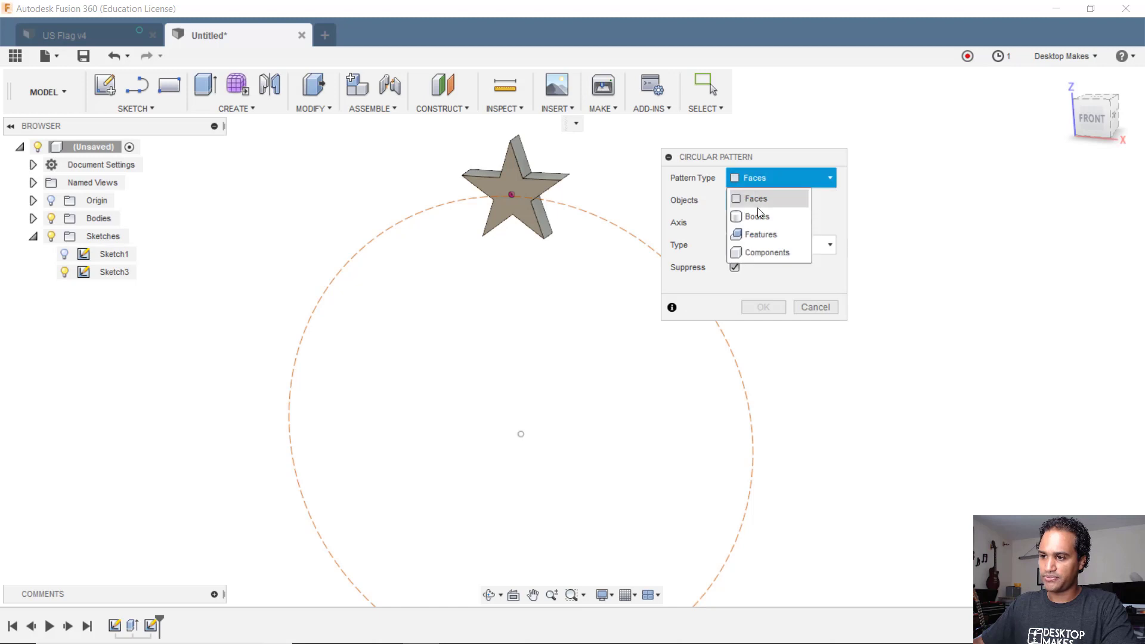
left_click(758, 216)
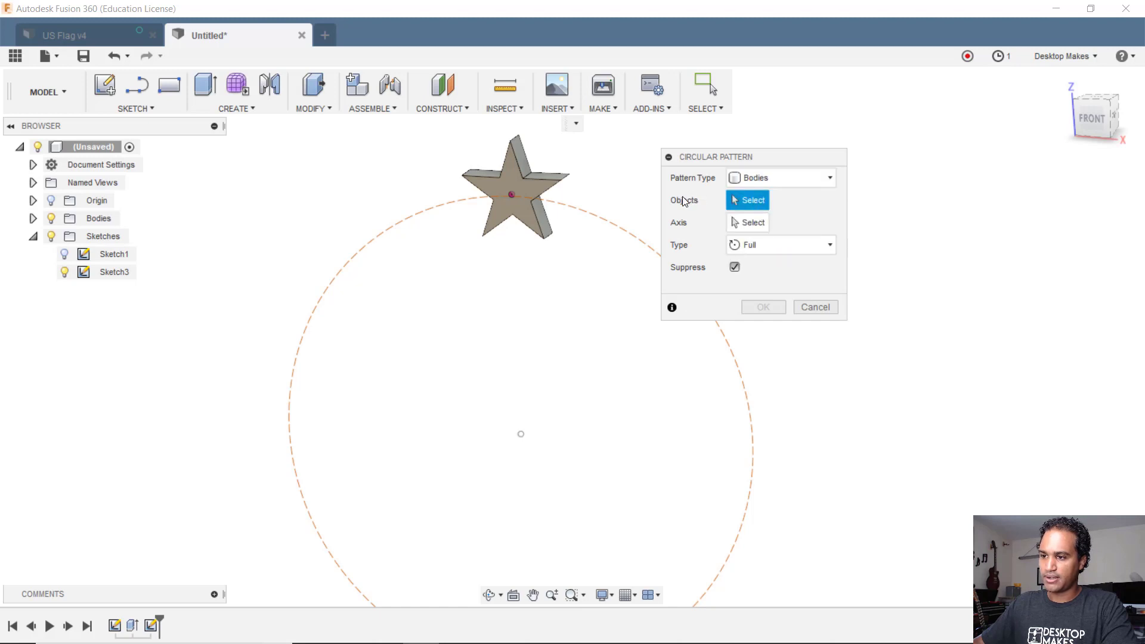
left_click(515, 190)
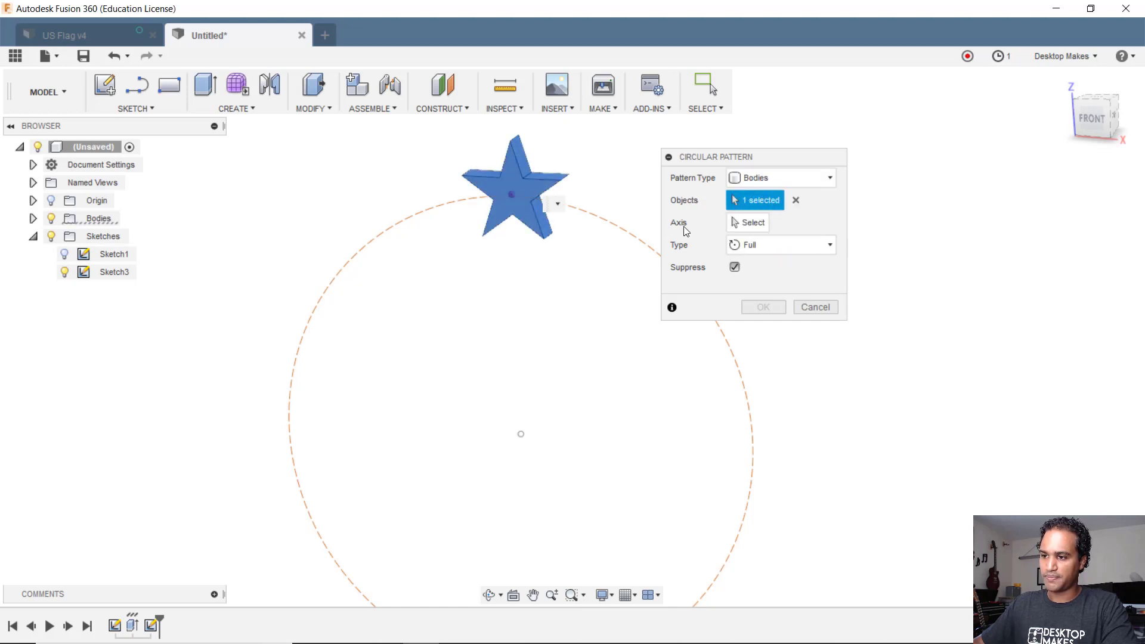
left_click(753, 222)
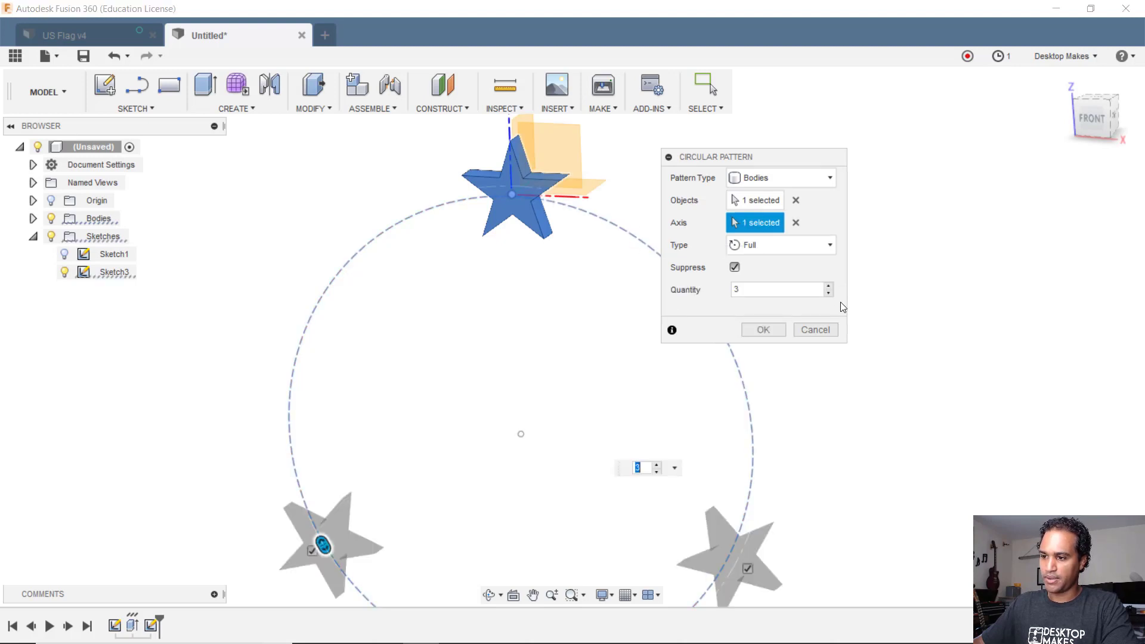
type("10")
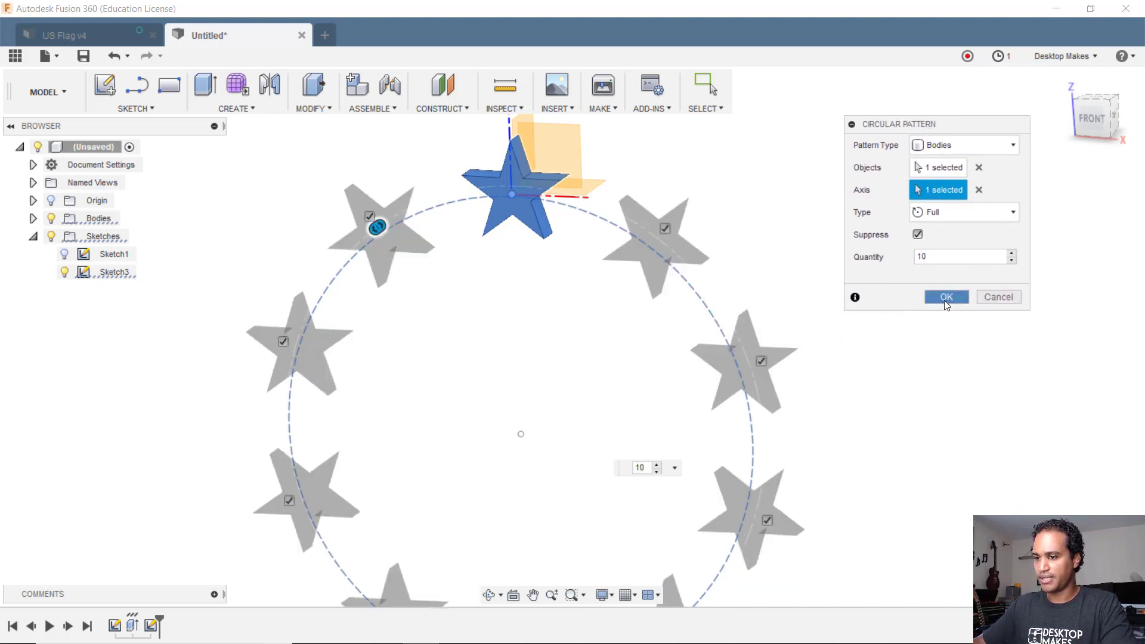
left_click(946, 297)
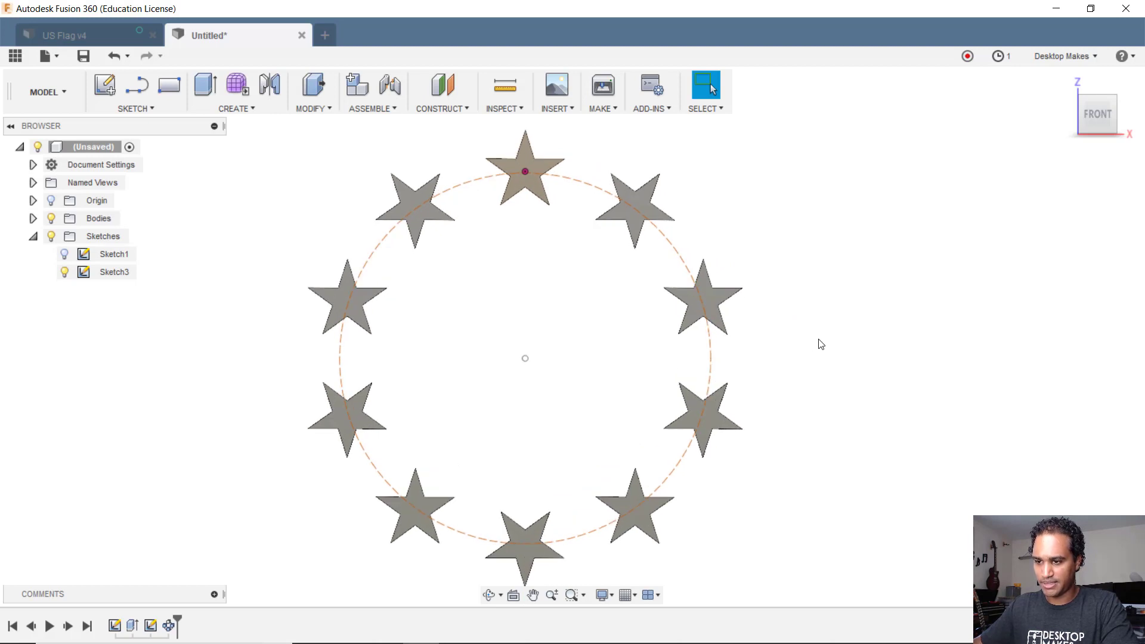
mouse_move(952, 326)
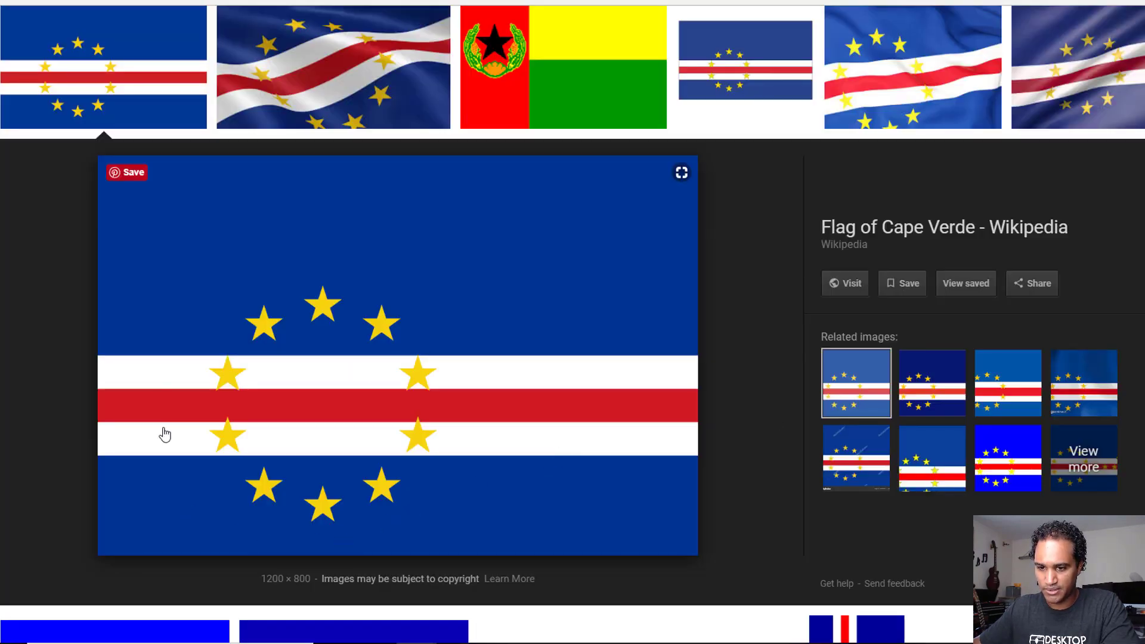
mouse_move(502, 575)
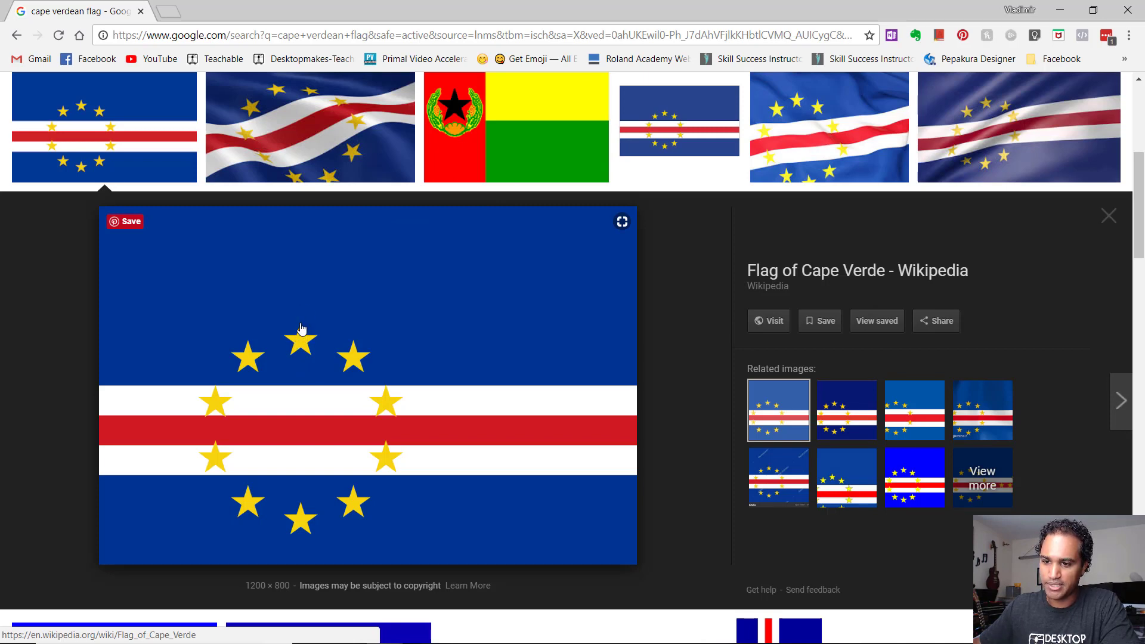
mouse_move(380, 401)
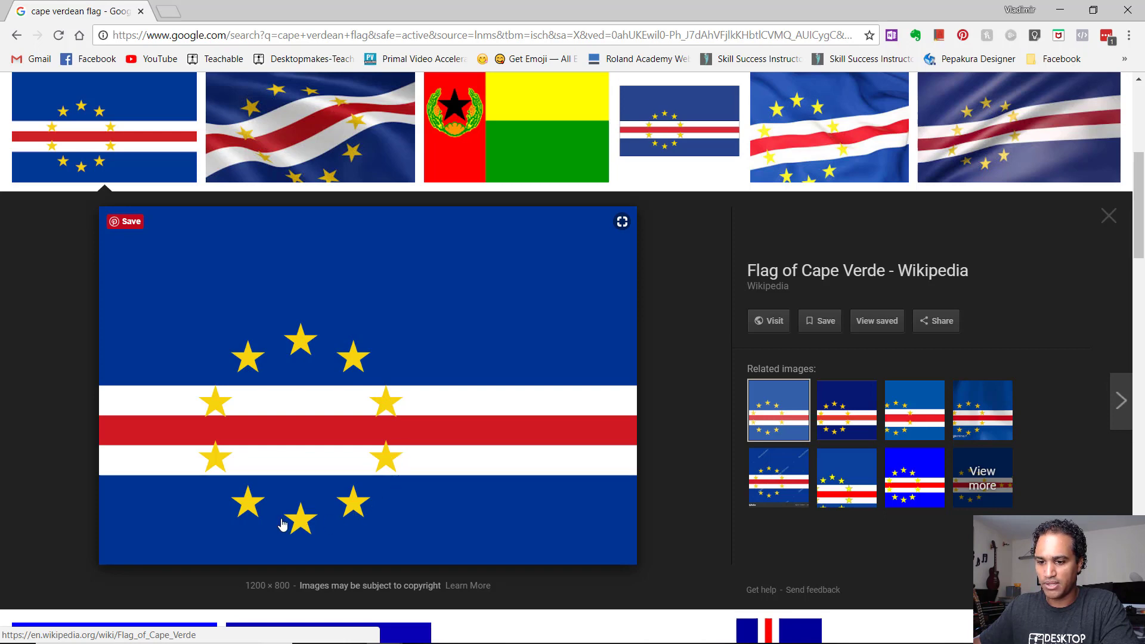
mouse_move(290, 331)
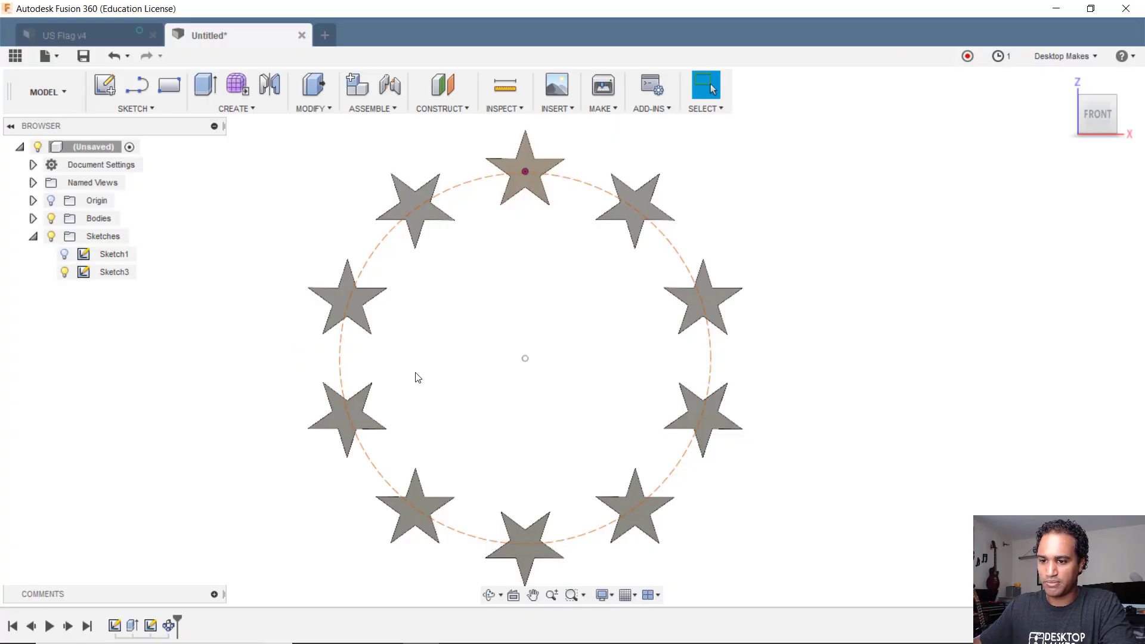
mouse_move(504, 172)
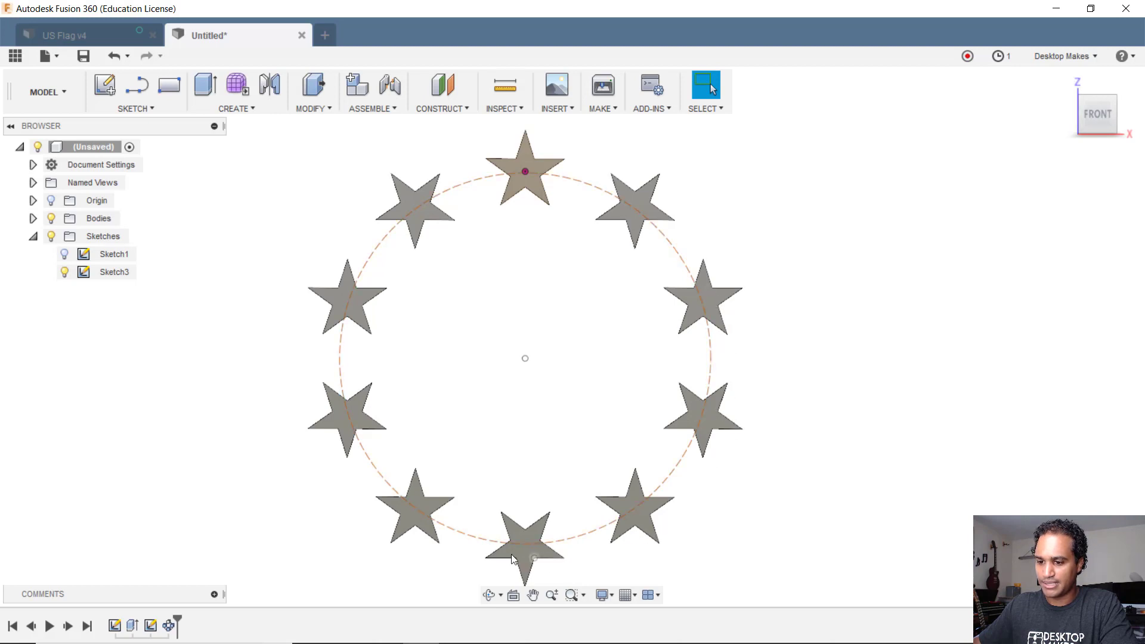
mouse_move(511, 169)
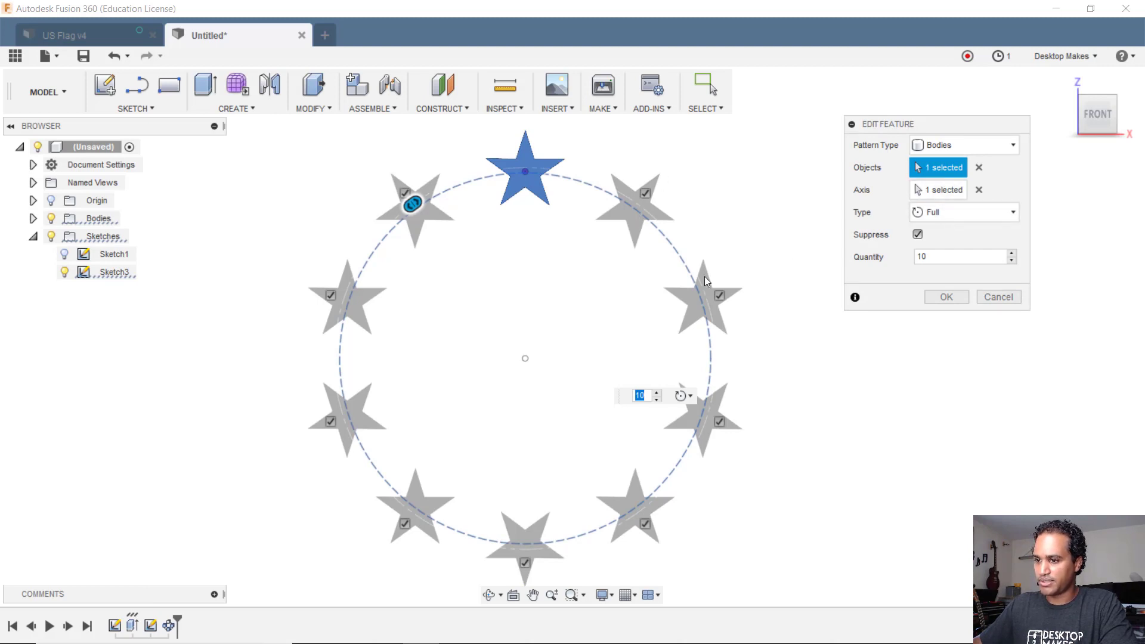
mouse_move(349, 296)
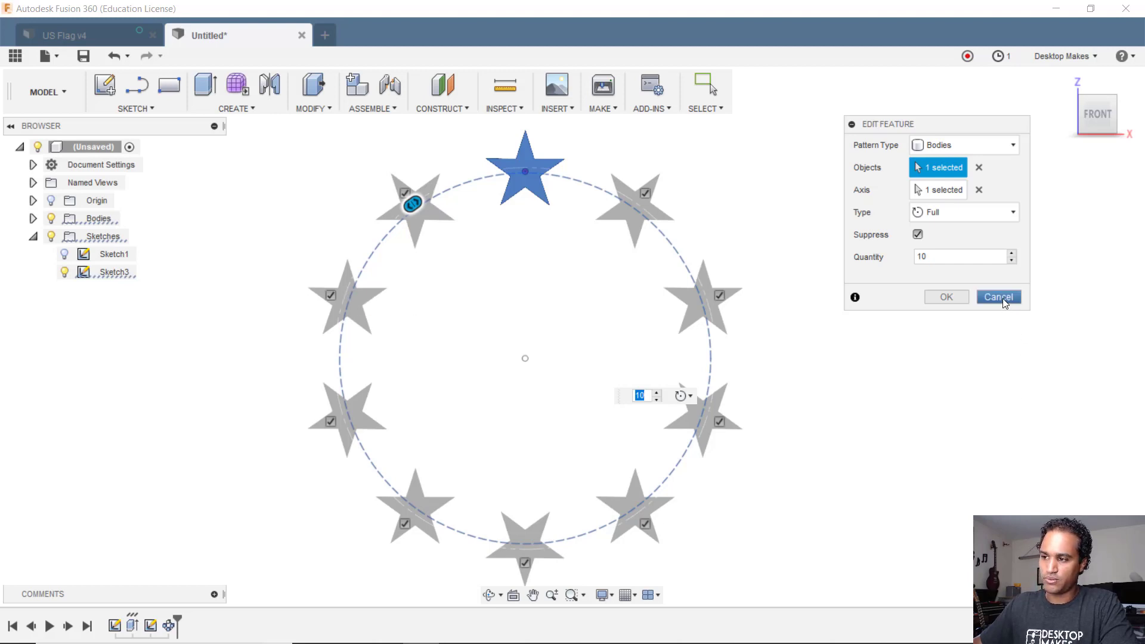
Cancel the pattern edit and undo the Circular Pattern, leaving one star.
left_click(998, 296)
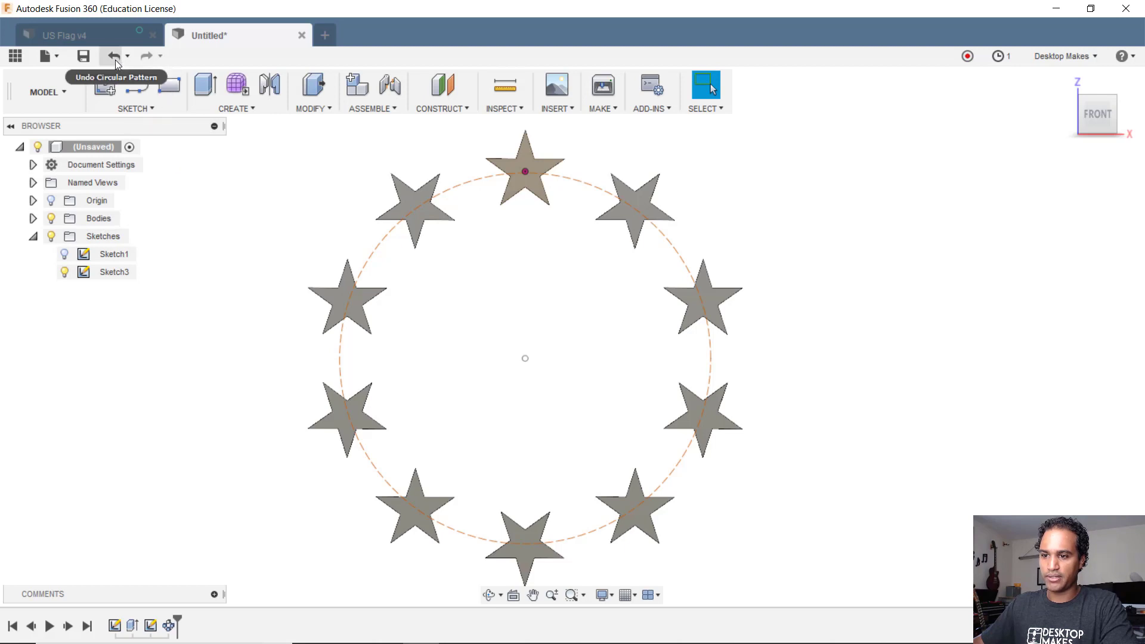
left_click(112, 55)
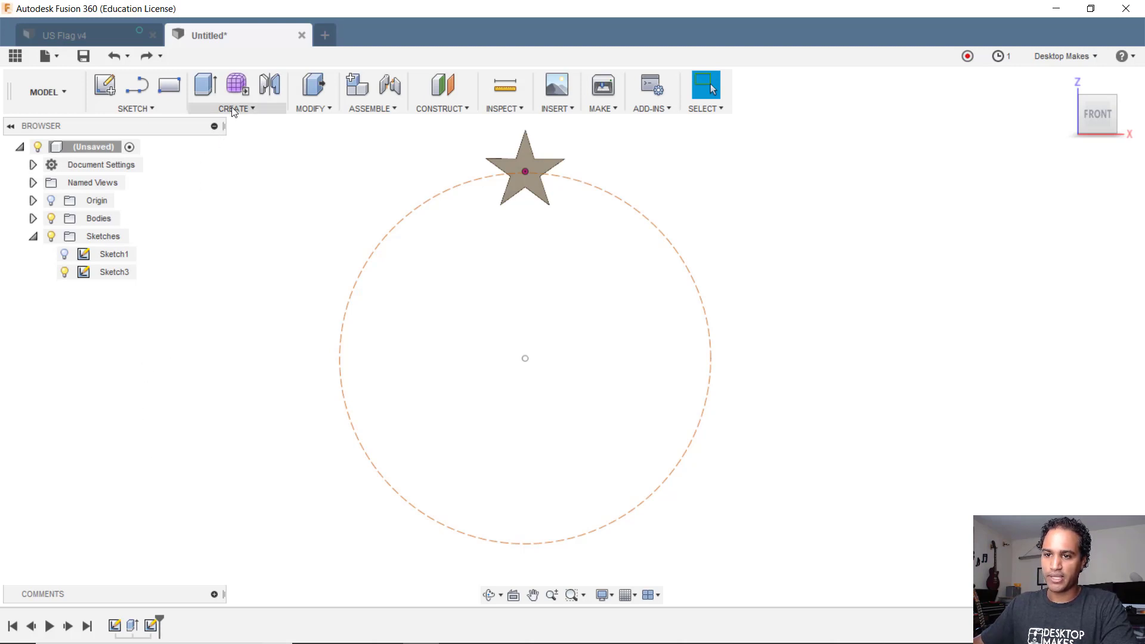
Start Pattern on Path with type Bodies and select the star body.
left_click(235, 91)
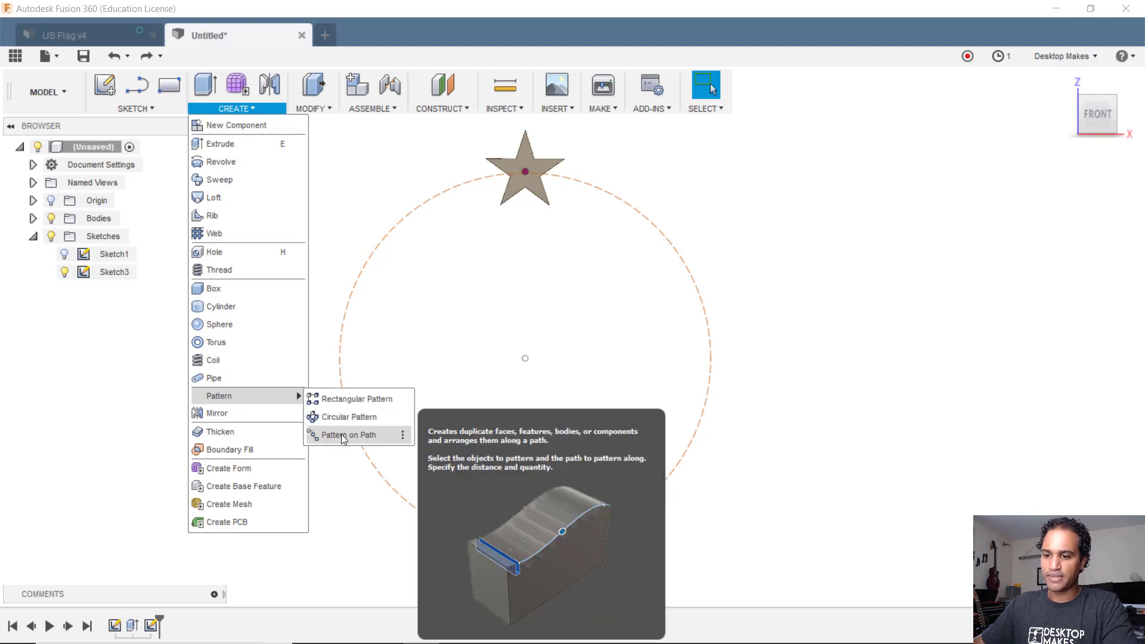
left_click(349, 435)
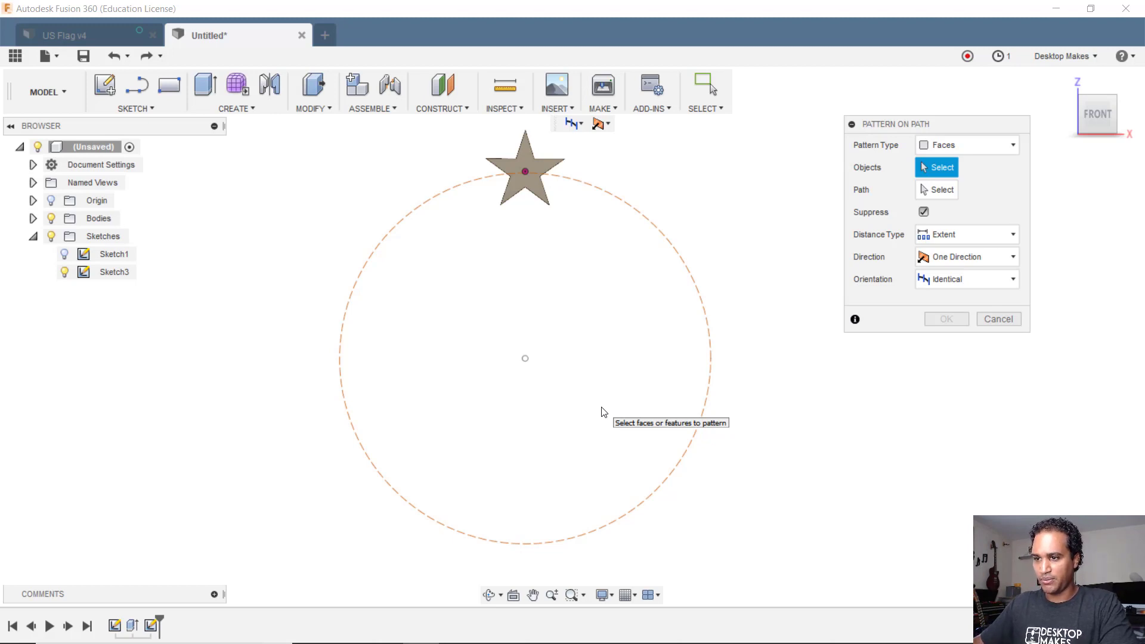
mouse_move(649, 228)
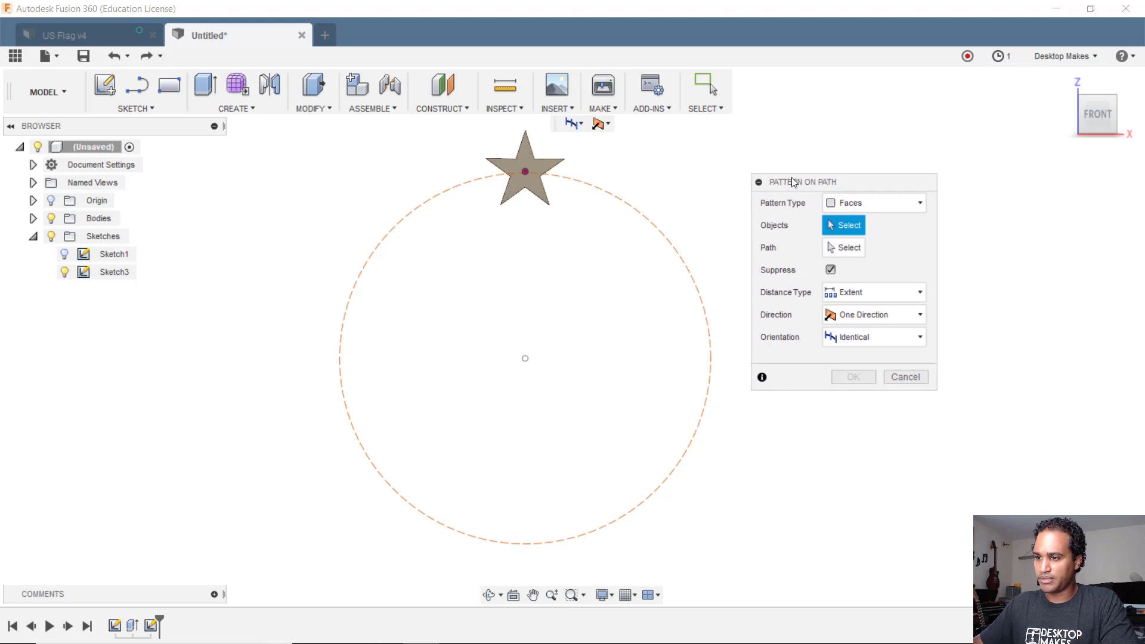
left_click(872, 202)
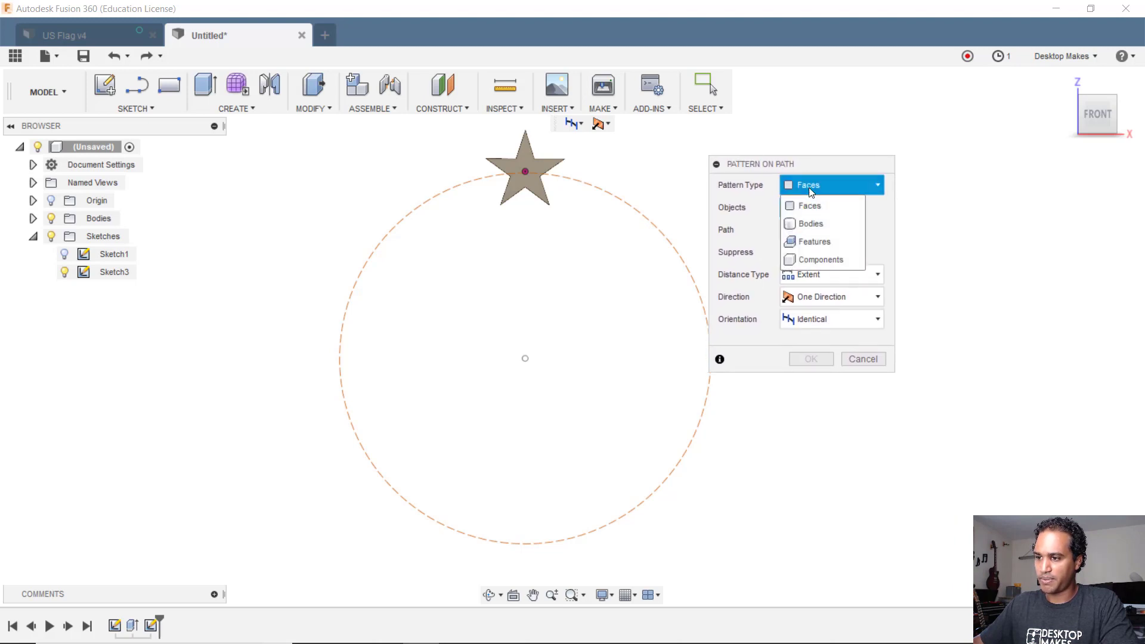
left_click(810, 224)
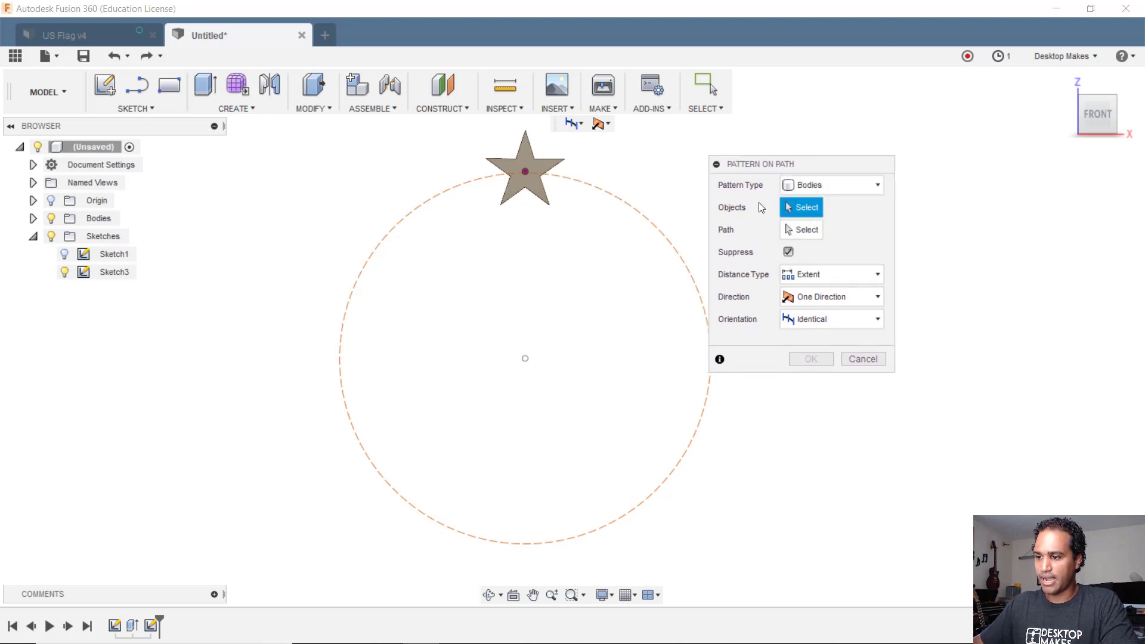
left_click(525, 168)
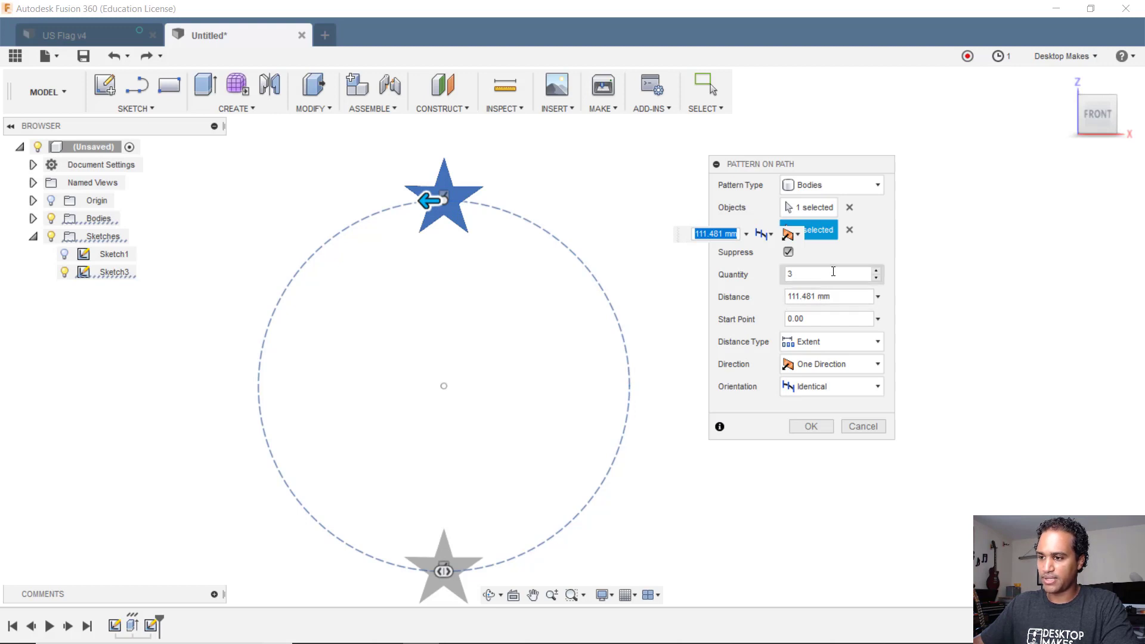
Enter 10 as the Pattern on Path quantity.
type("10")
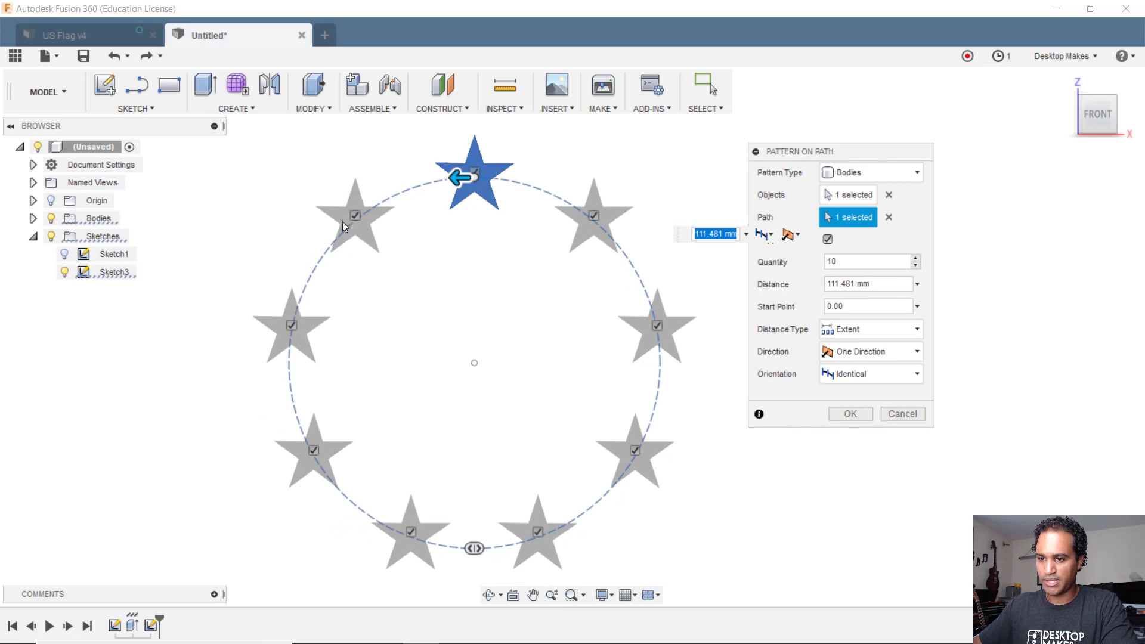
mouse_move(663, 299)
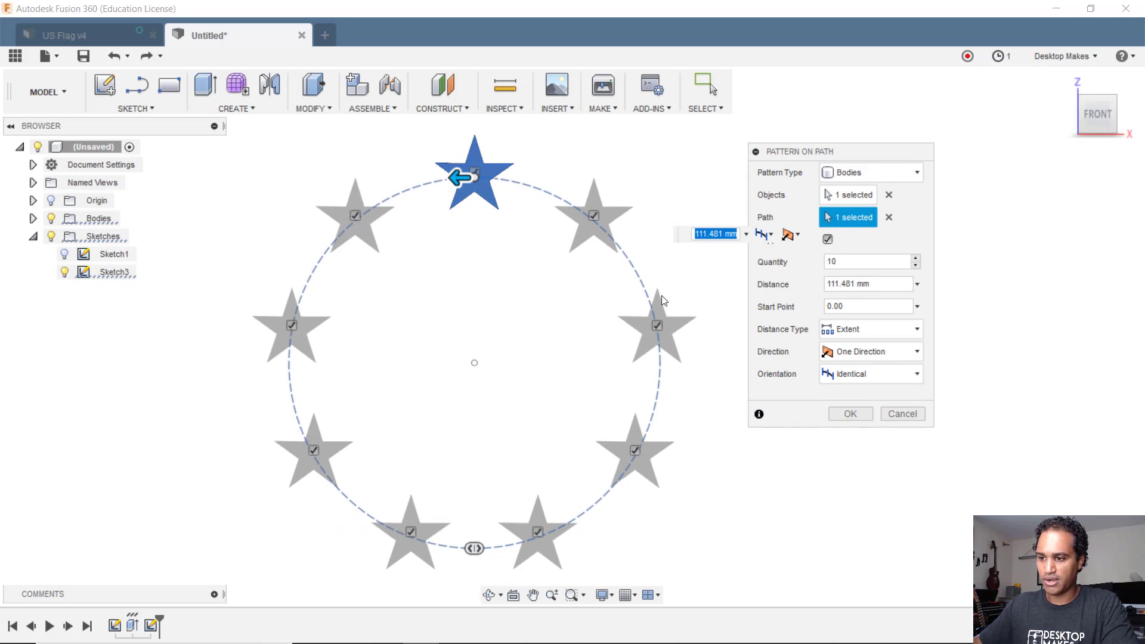
mouse_move(528, 515)
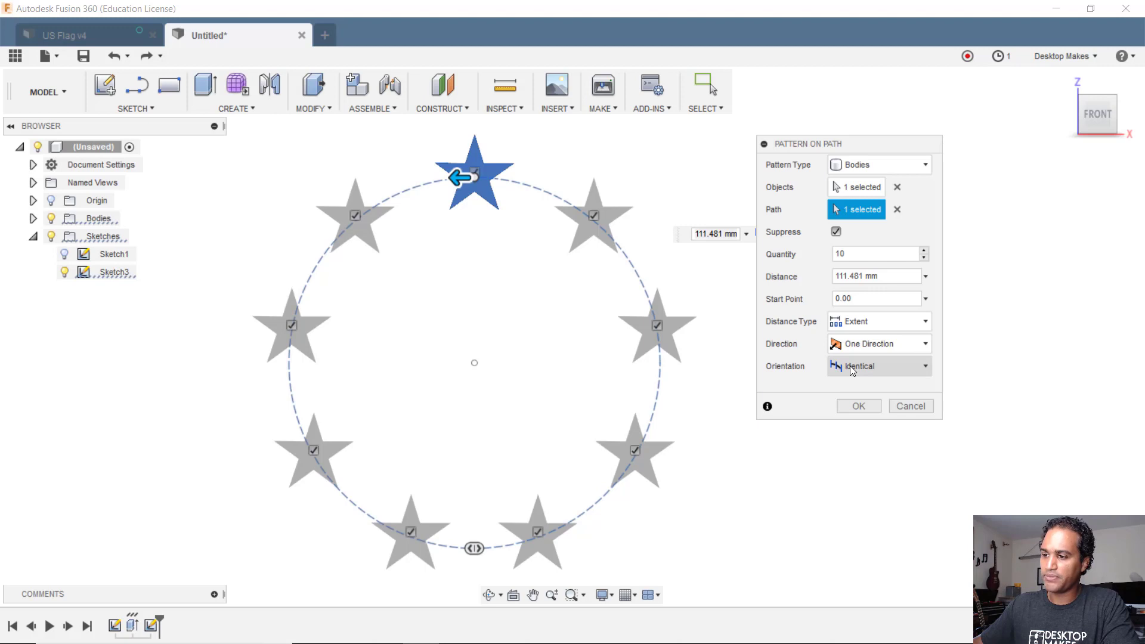
left_click(879, 366)
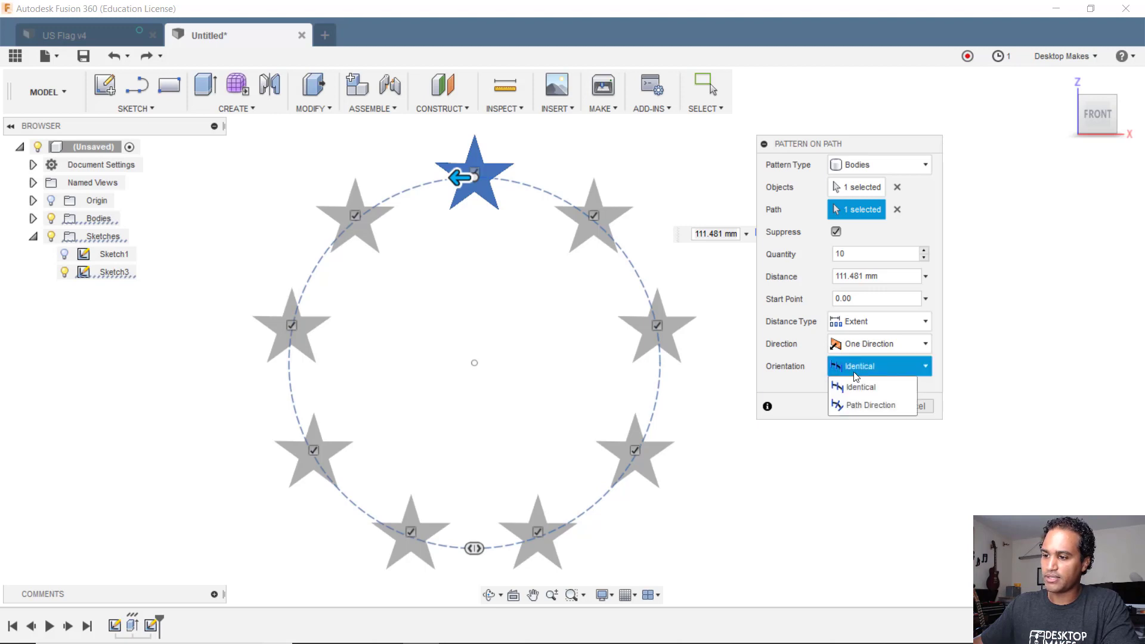
mouse_move(869, 406)
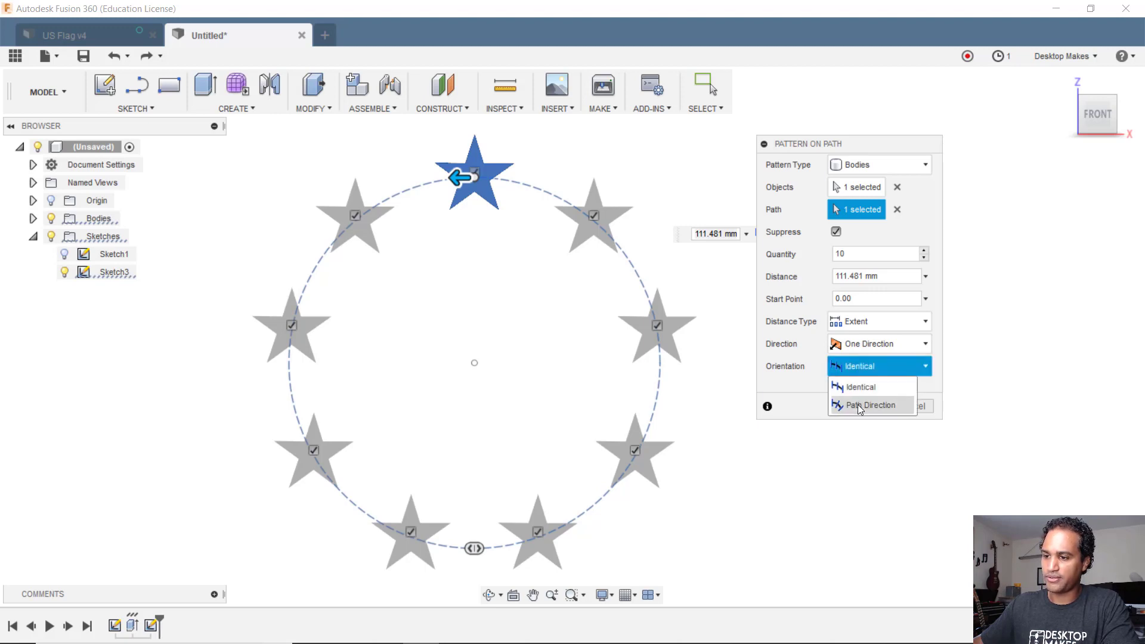
left_click(868, 404)
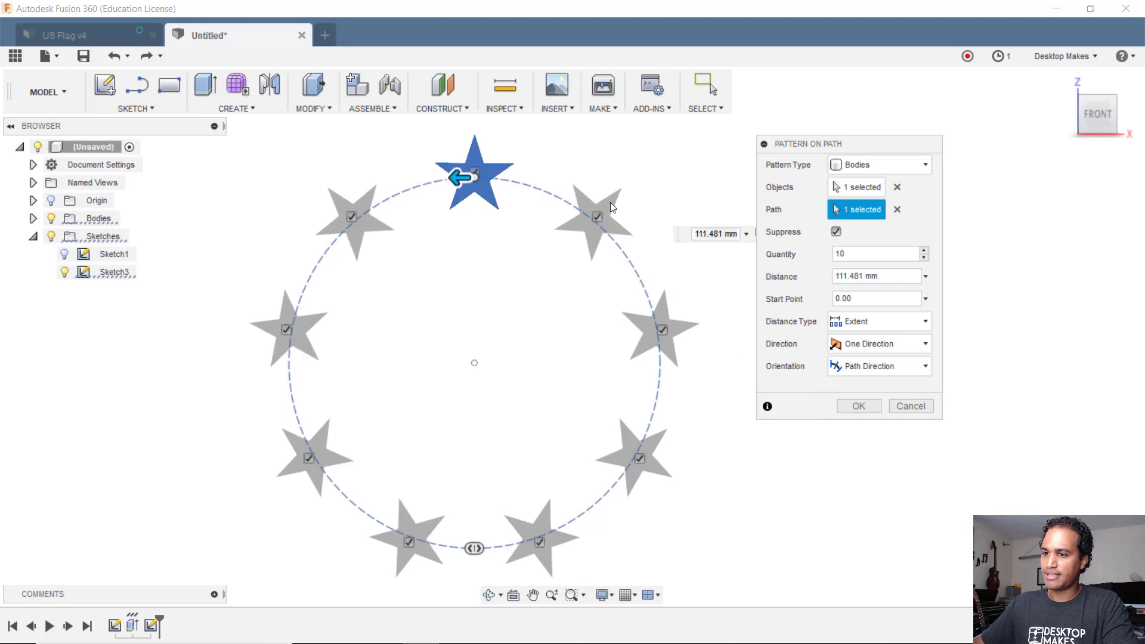
mouse_move(681, 344)
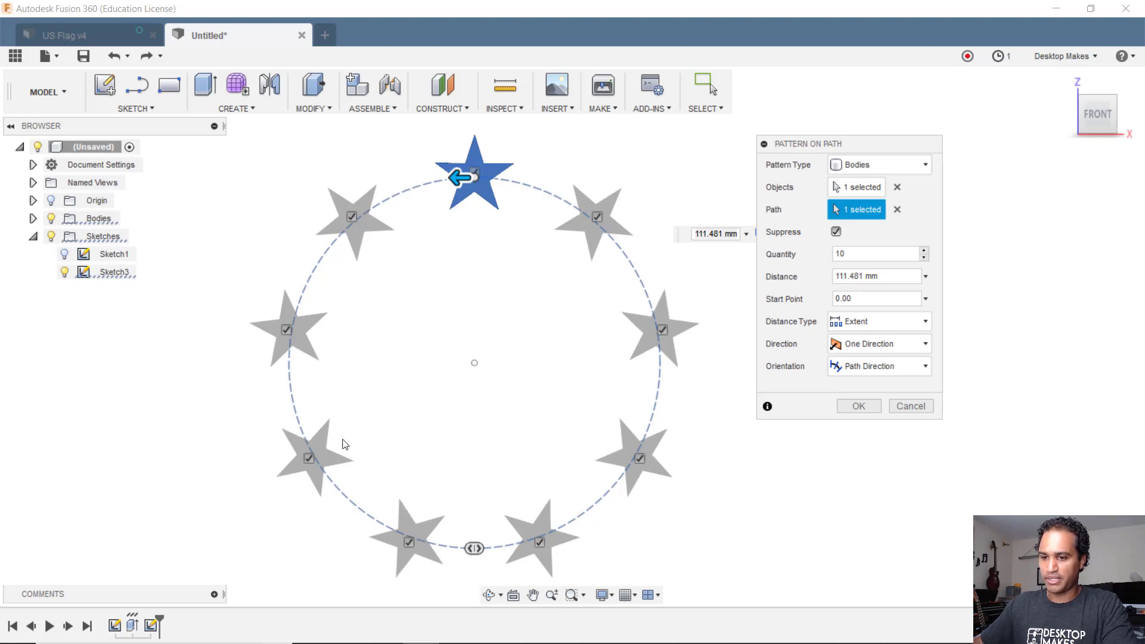
mouse_move(391, 400)
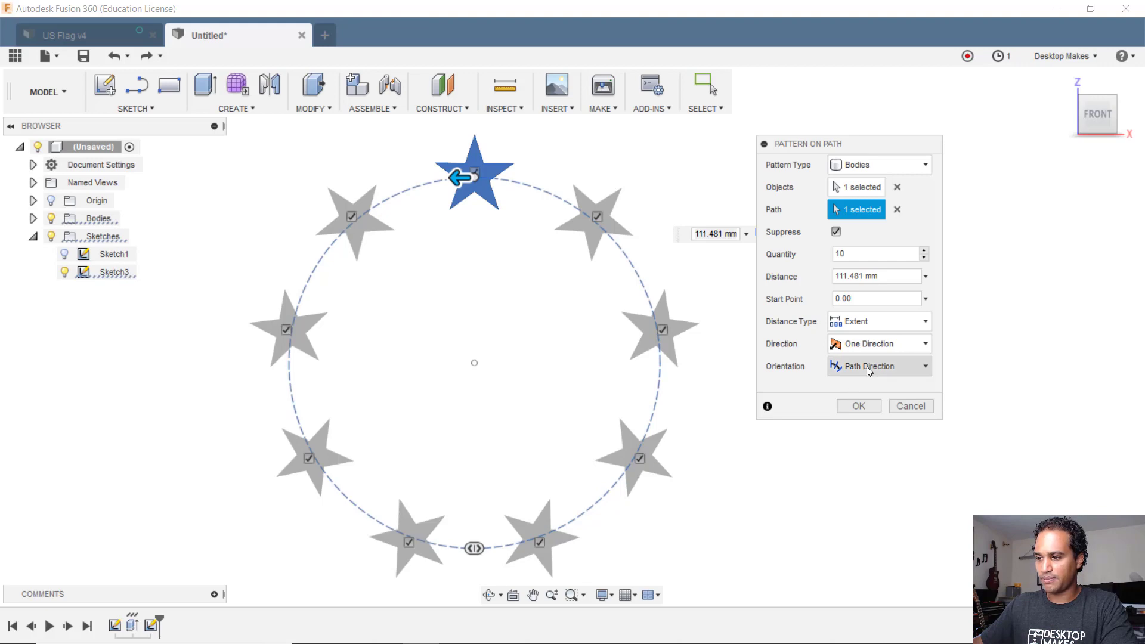
left_click(879, 366)
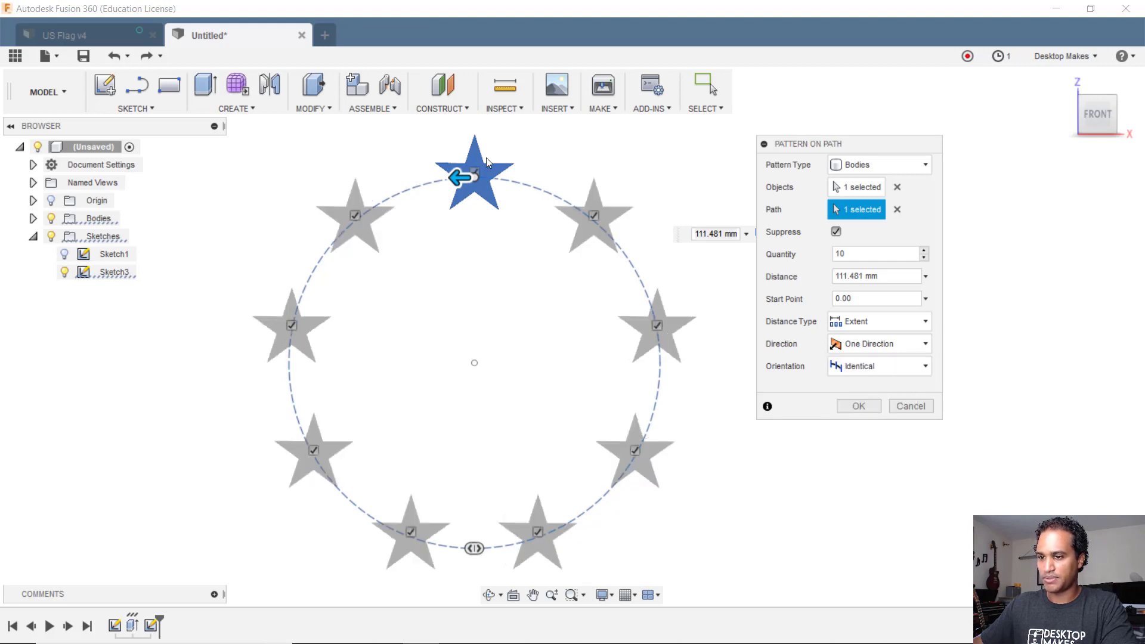
mouse_move(630, 459)
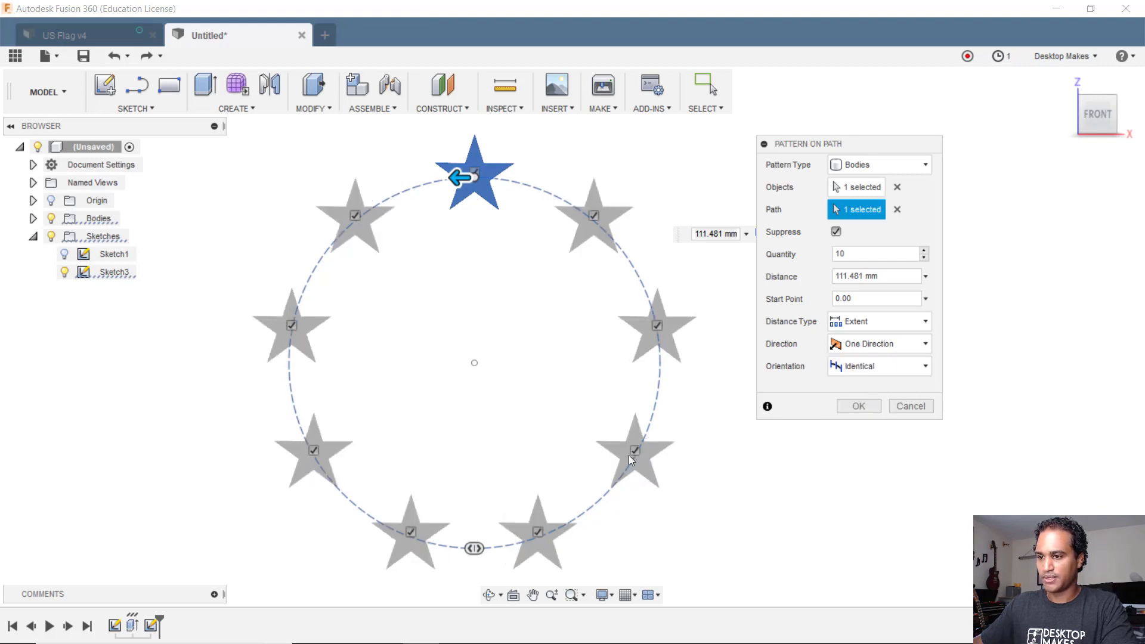
left_click(858, 406)
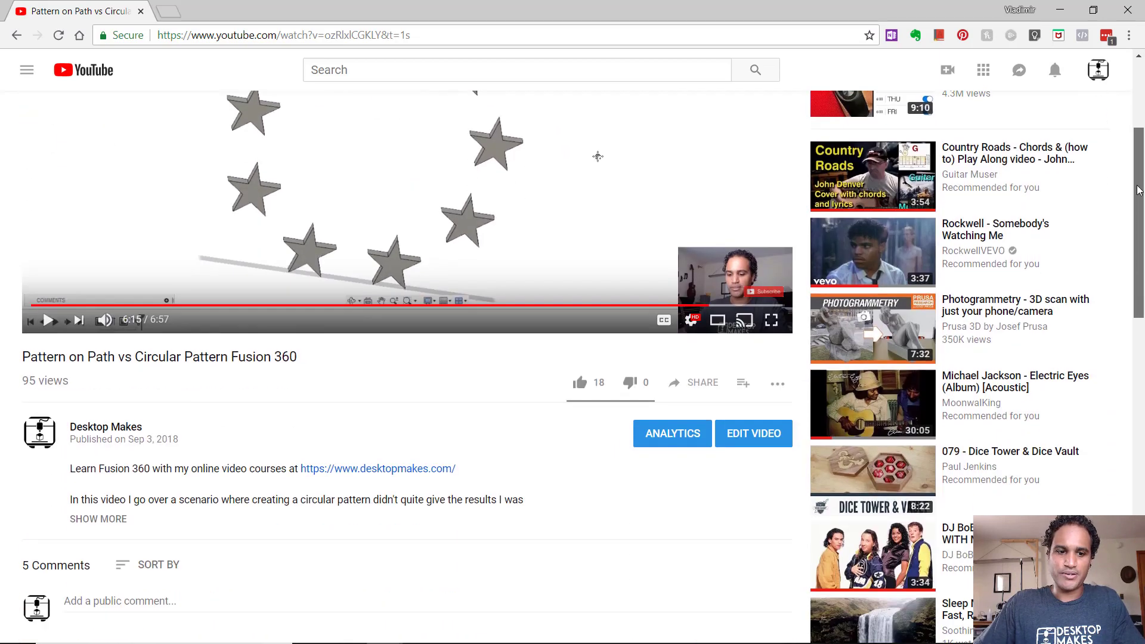
Scroll the 'Pattern on Path vs Circular Pattern Fusion 360' YouTube page.
scroll("down", 3)
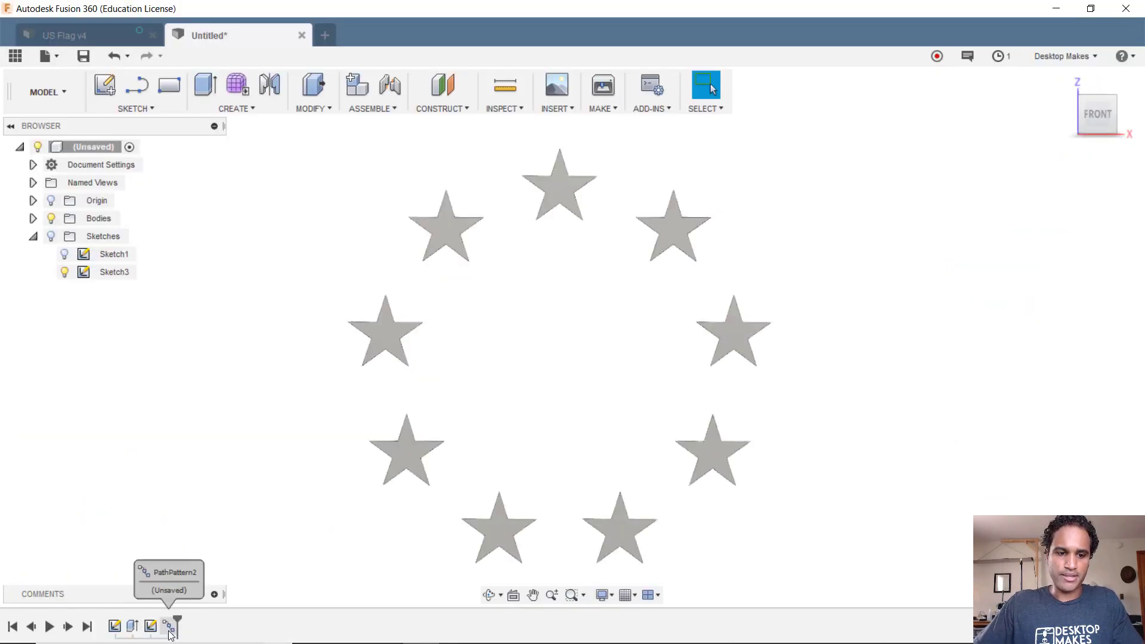
Edit PathPattern2 and drag its distance arrow back and forth, ending at 111.481 mm.
right_click(169, 626)
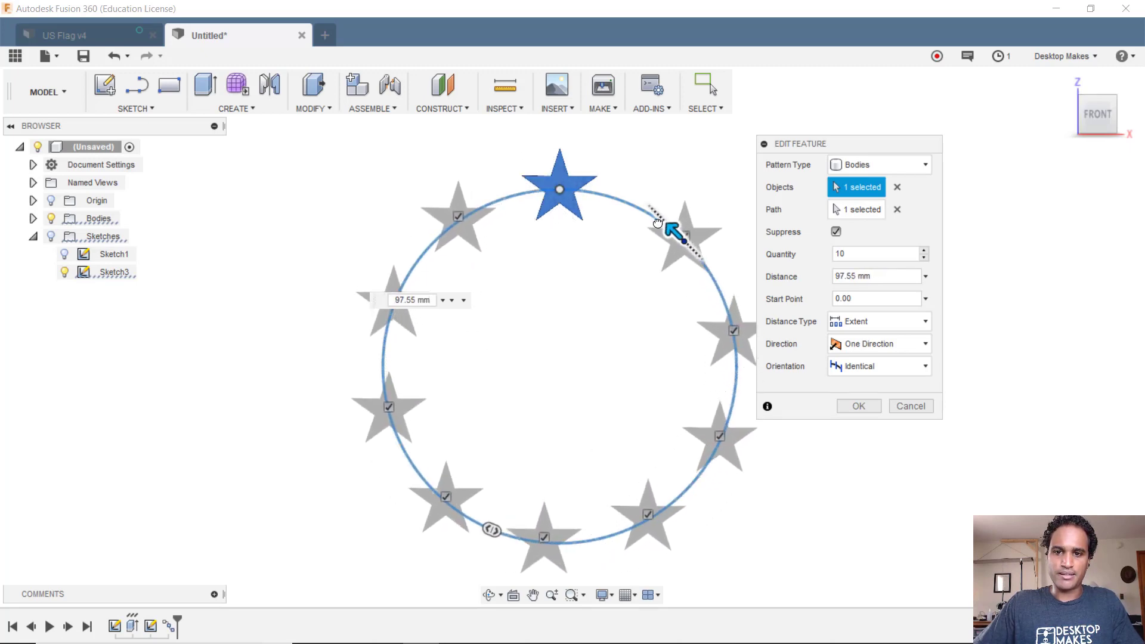
left_click_drag(668, 226, 606, 193)
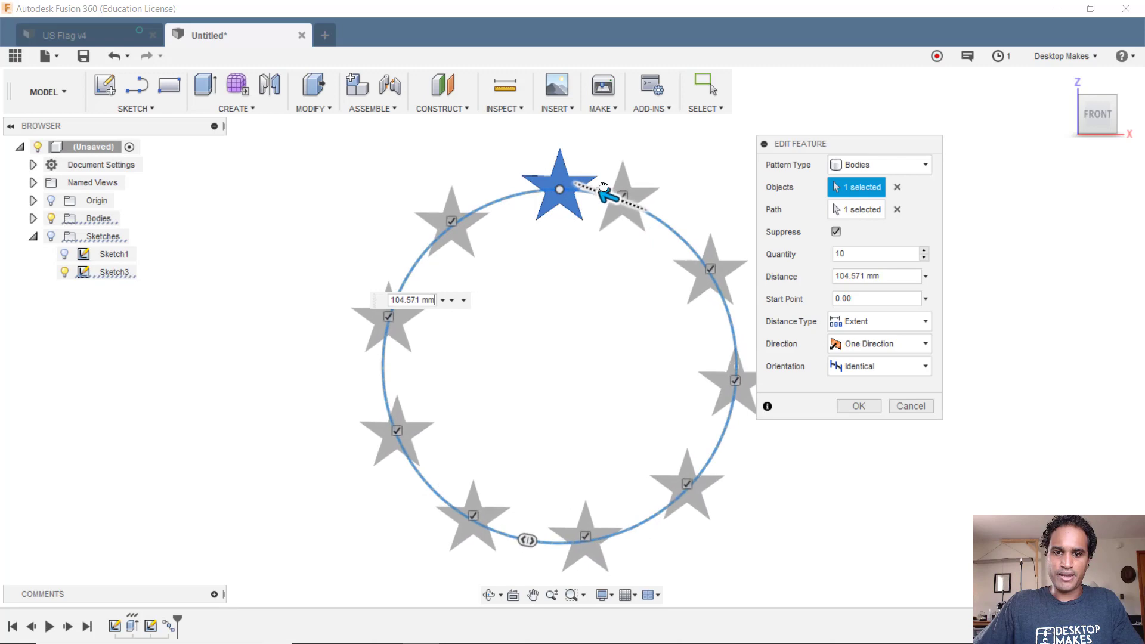
left_click_drag(606, 193, 544, 189)
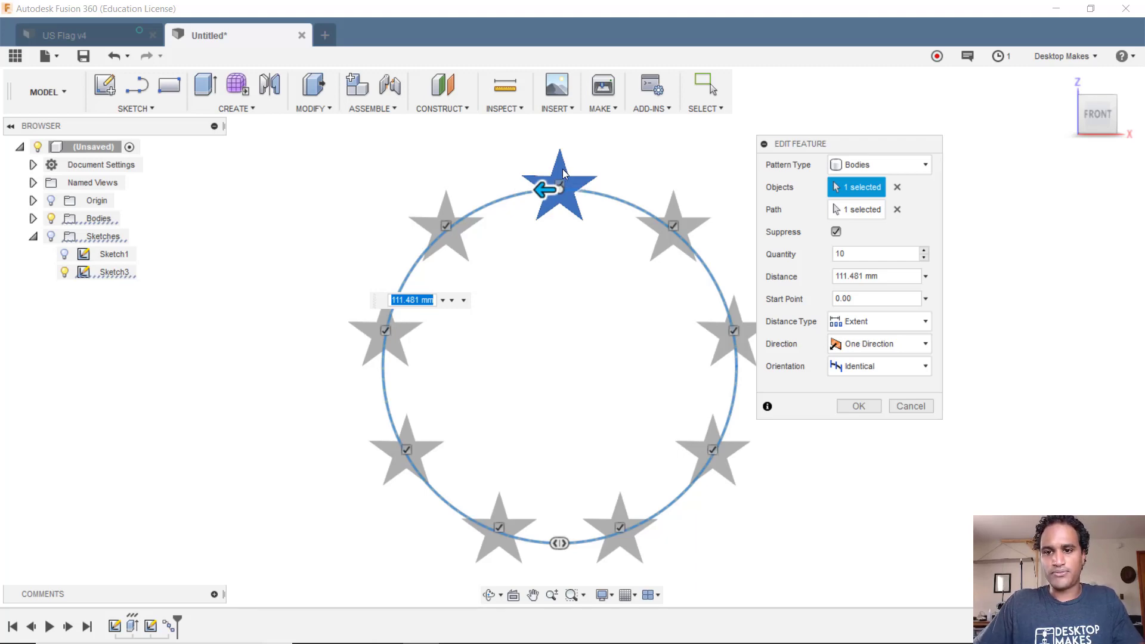
Change the path pattern Quantity from 10 to 11.
left_click(876, 253)
type("11")
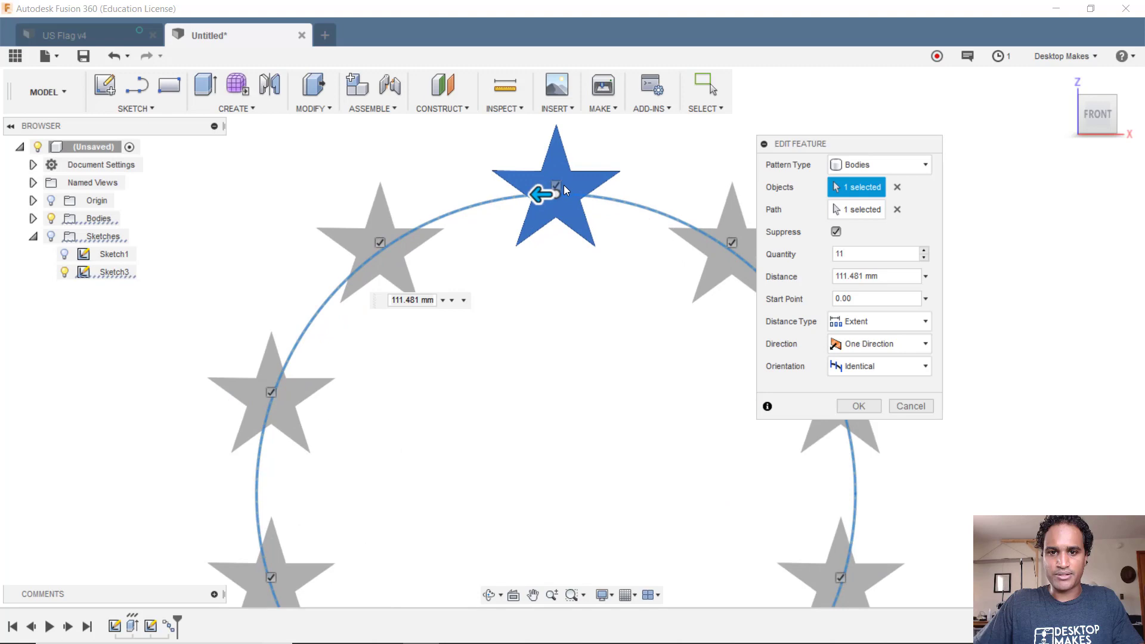
mouse_move(555, 189)
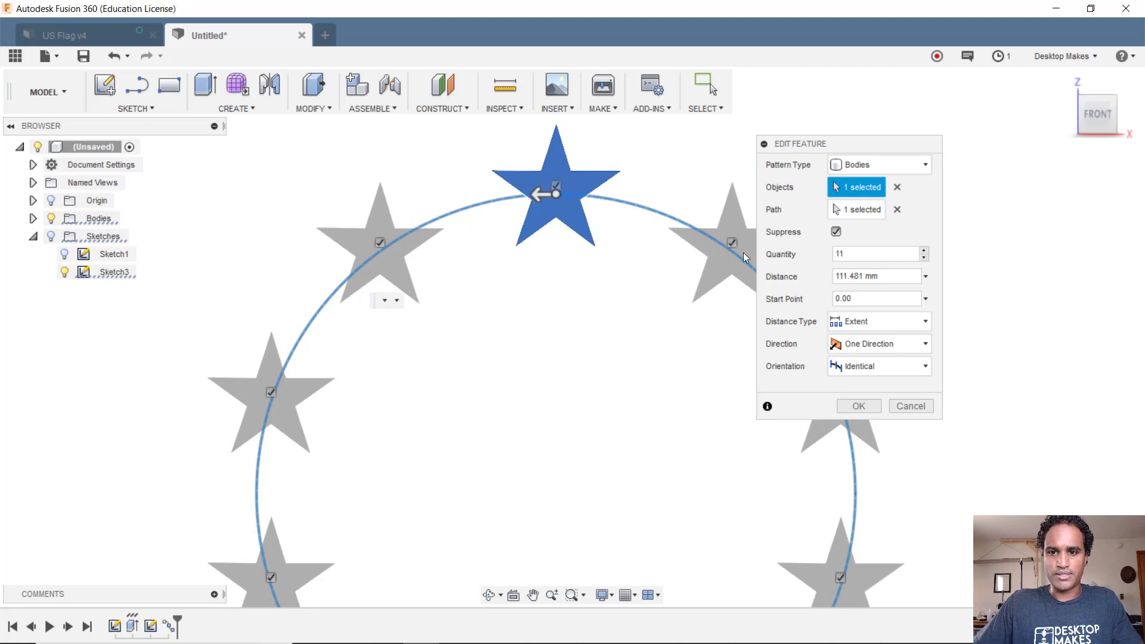
mouse_move(735, 297)
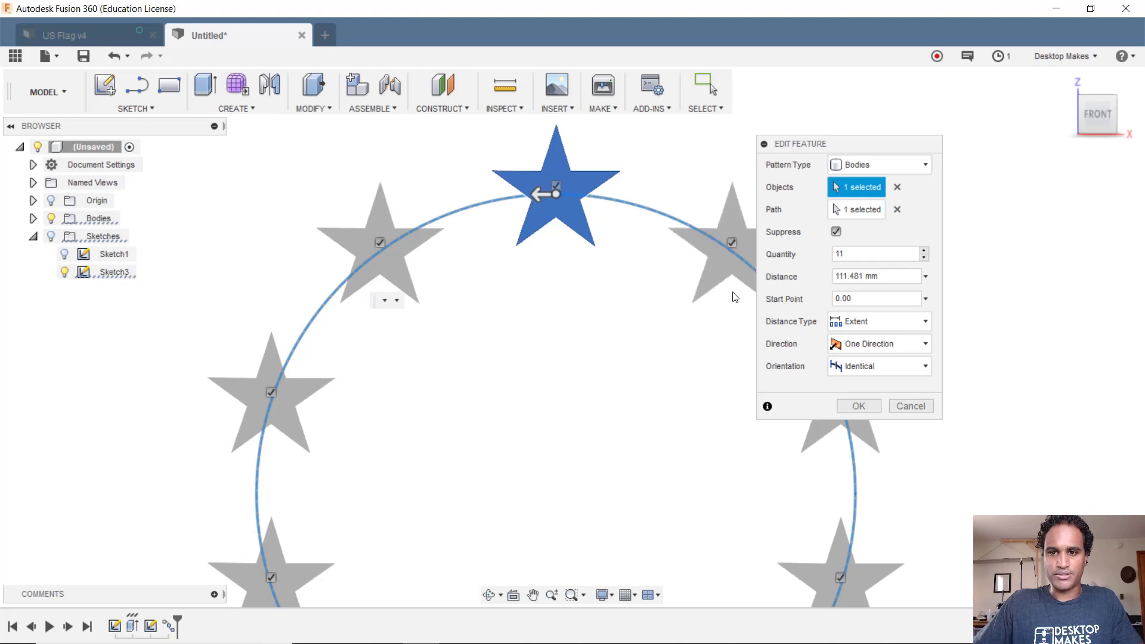
mouse_move(551, 222)
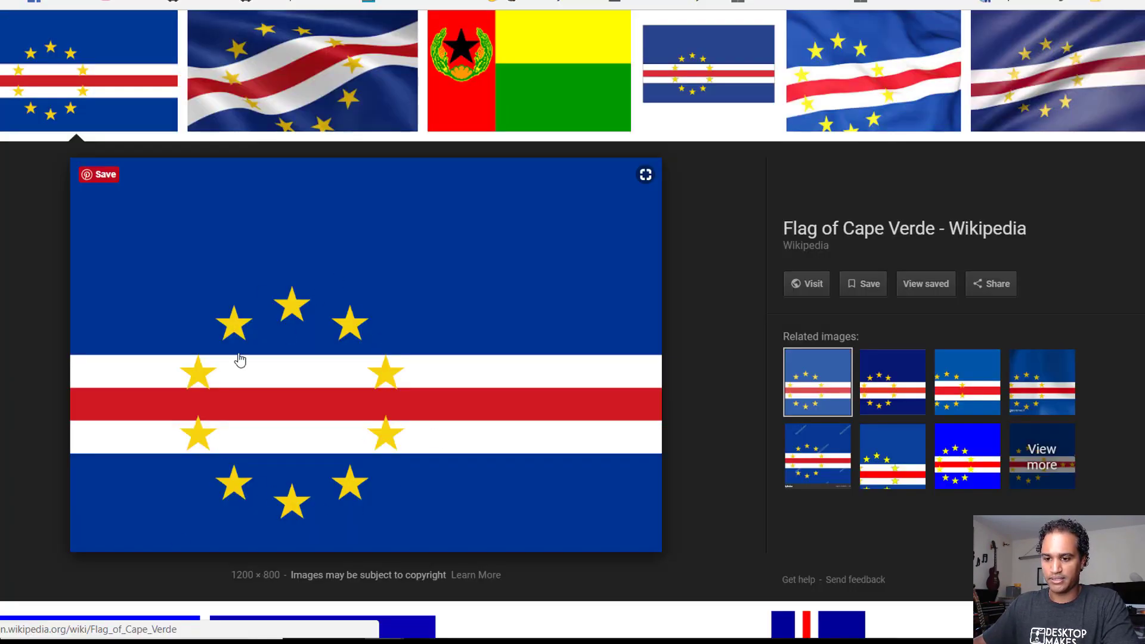
mouse_move(276, 348)
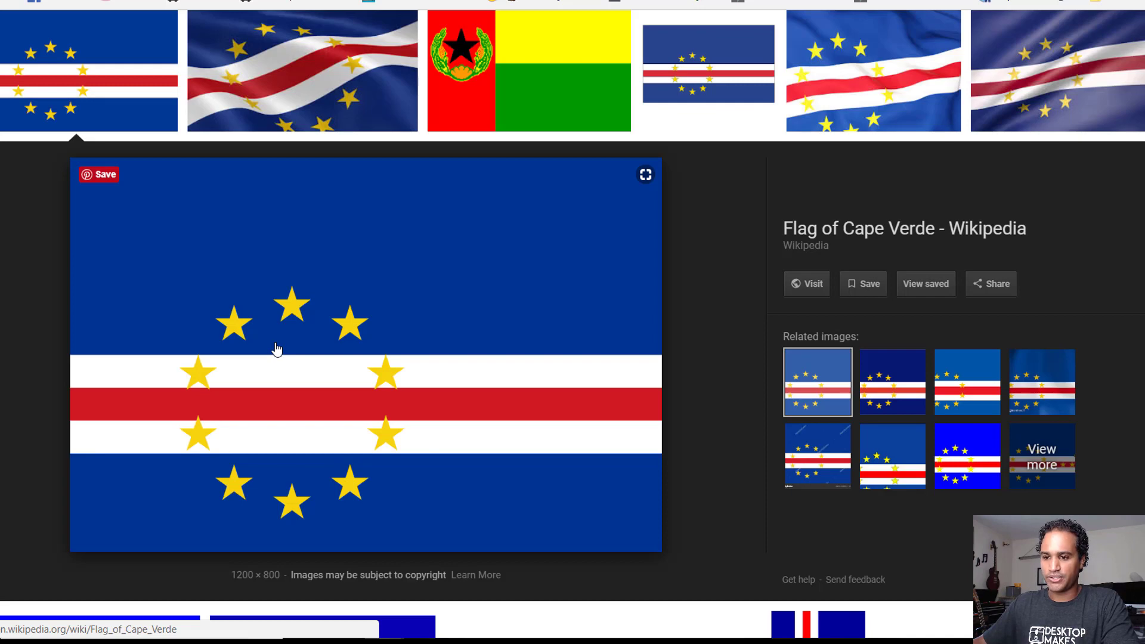
mouse_move(334, 322)
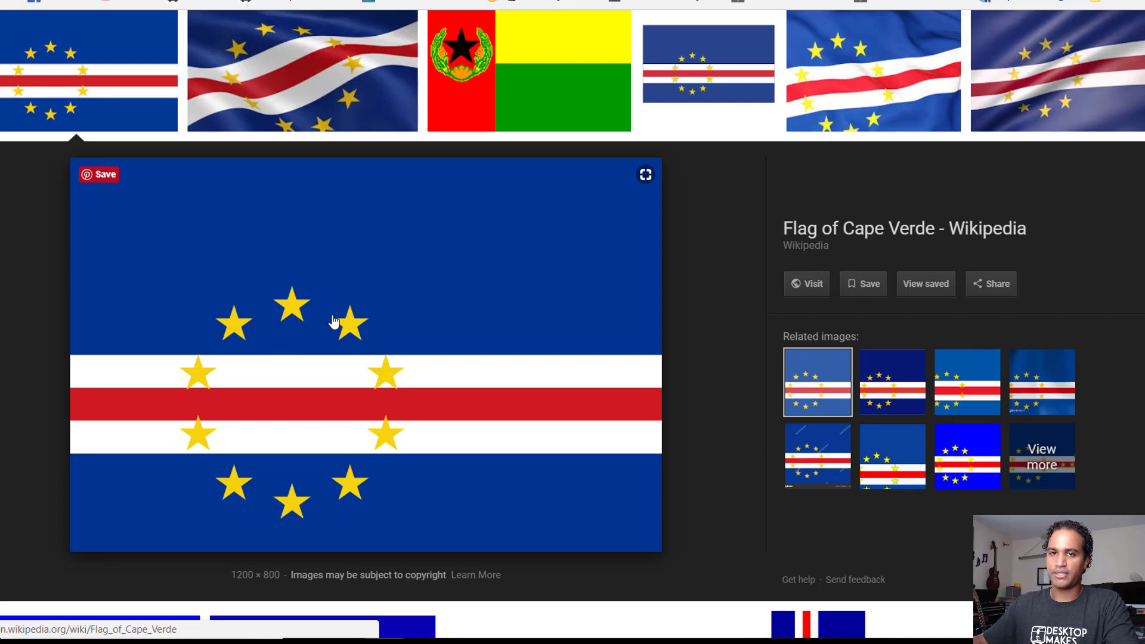